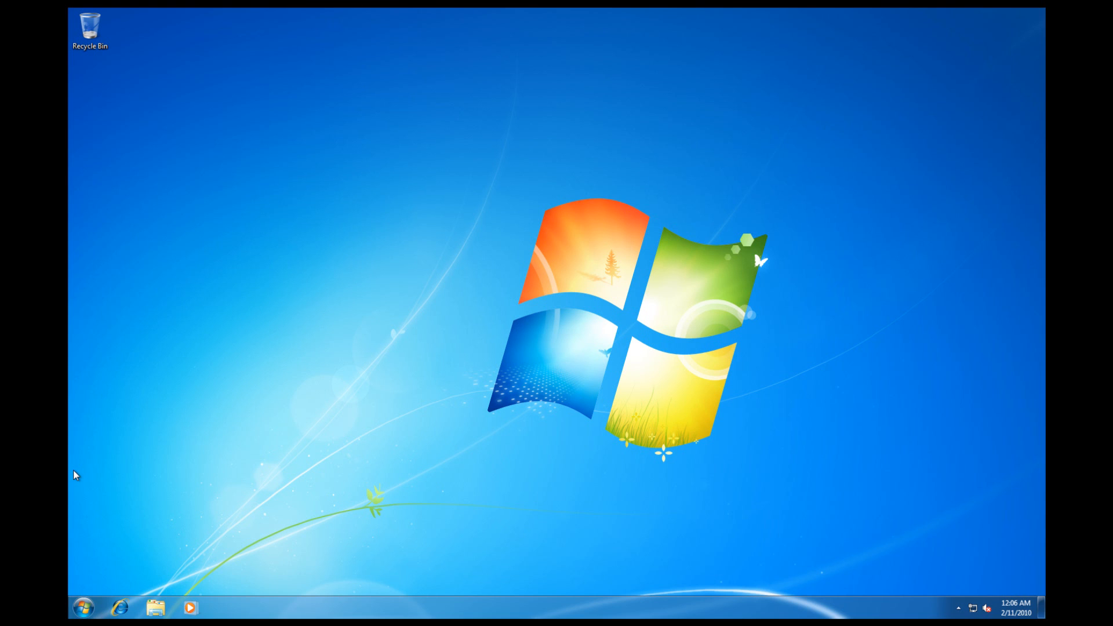
# Show all Control Panel items as large icons and bring Windows Update into view.
pyautogui.click(84, 609)
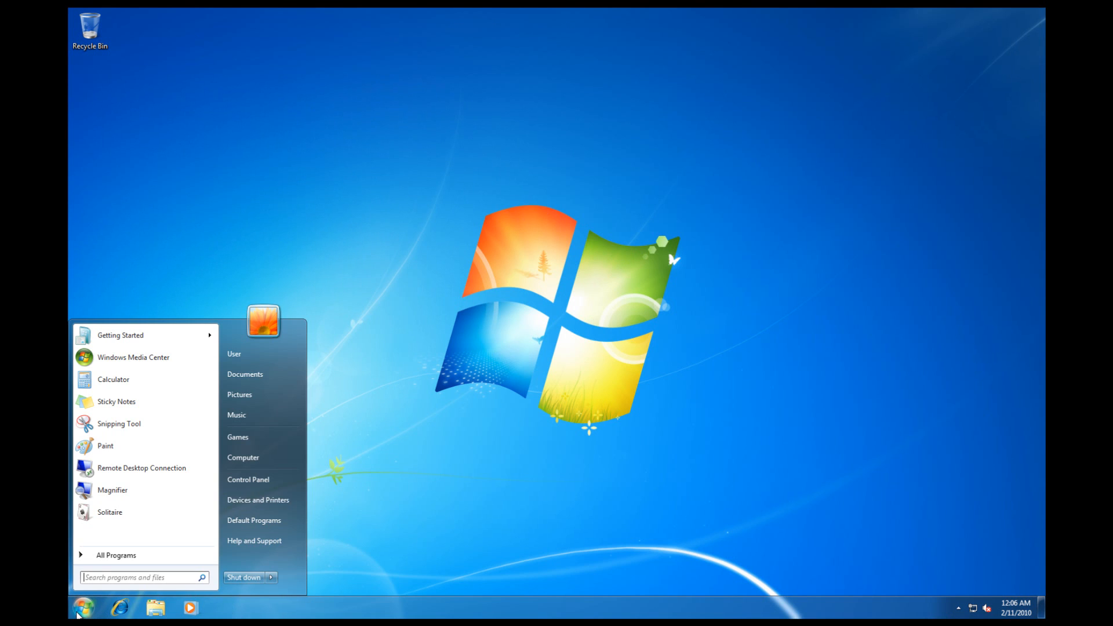
pyautogui.moveTo(258, 500)
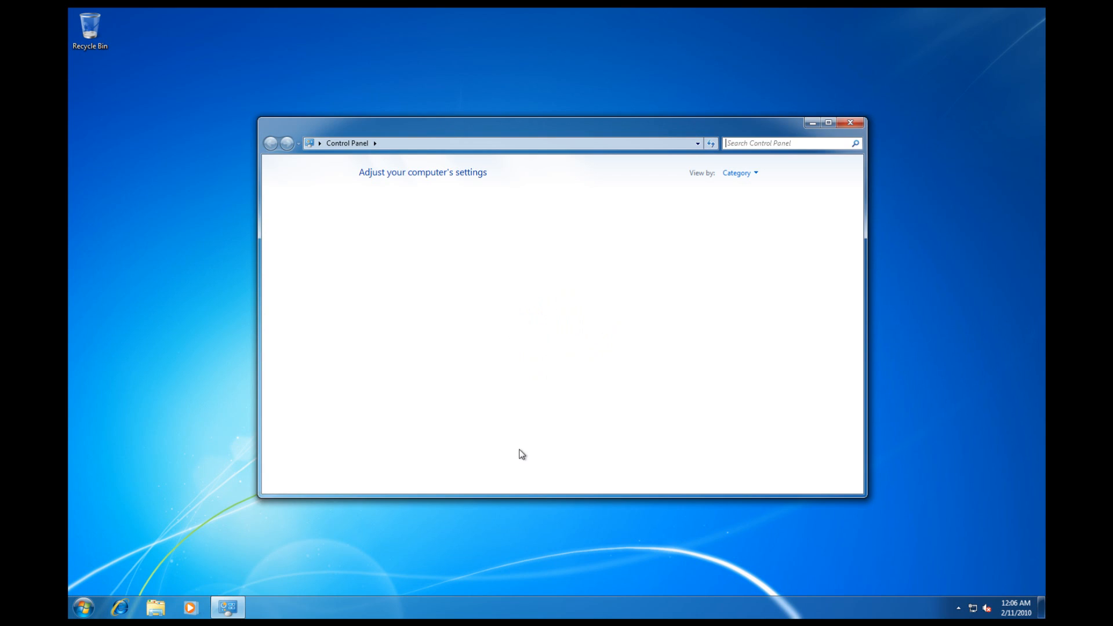
pyautogui.click(739, 173)
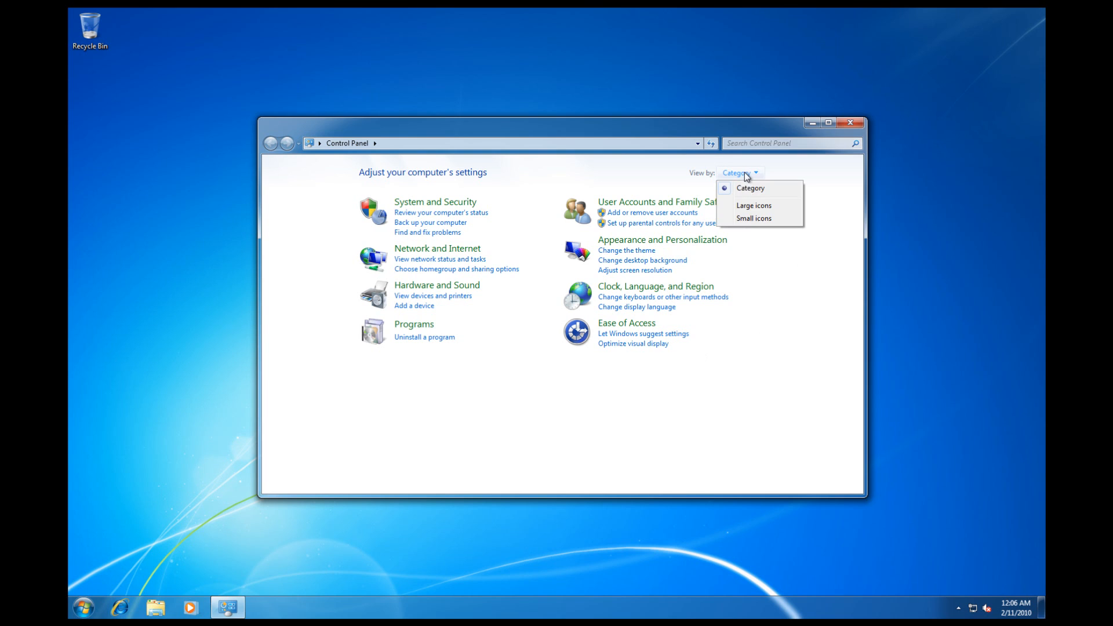
pyautogui.click(753, 206)
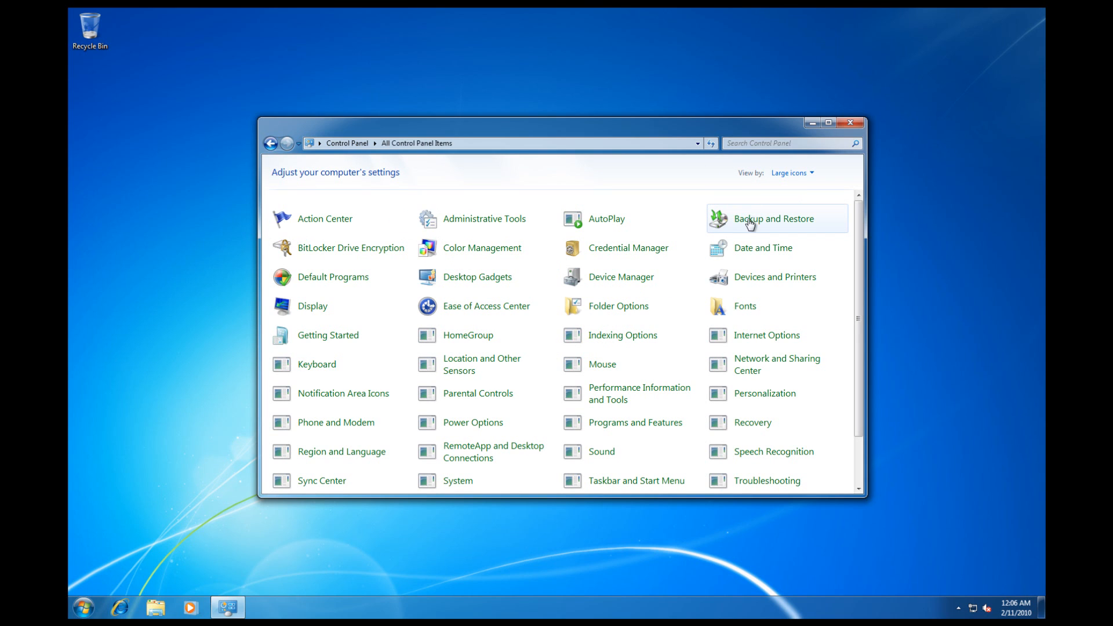
pyautogui.scroll(-3)
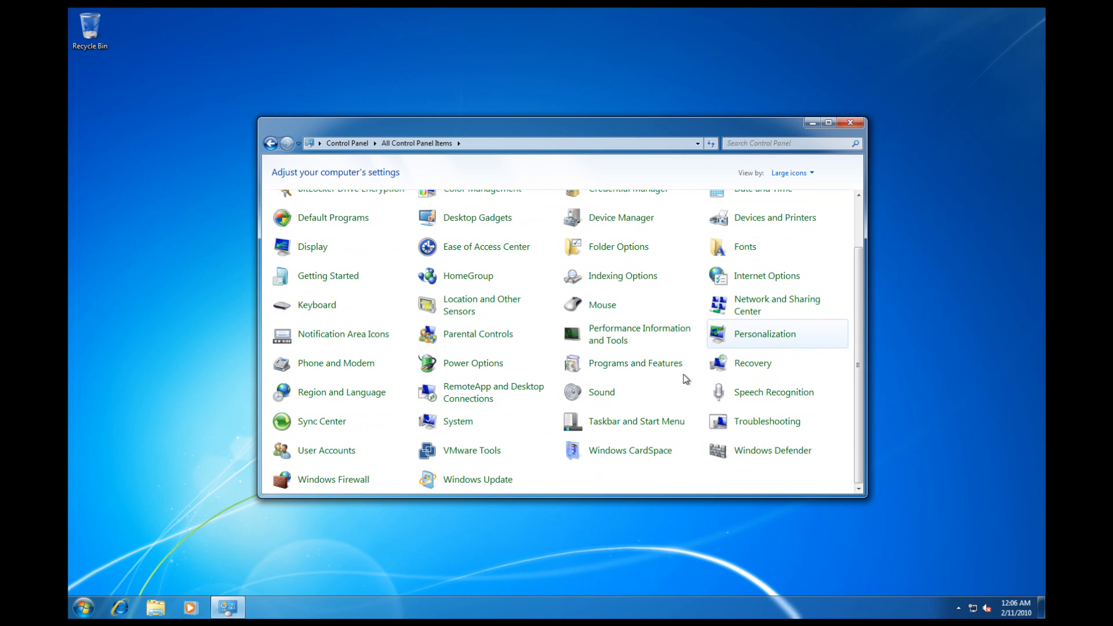
pyautogui.moveTo(489, 483)
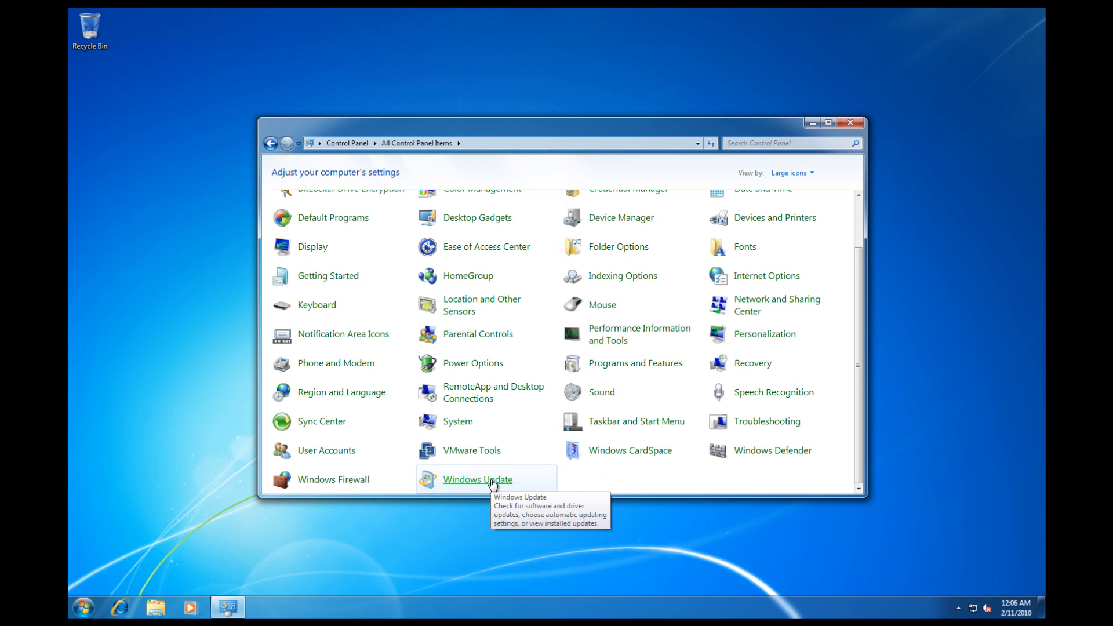
pyautogui.moveTo(476, 479)
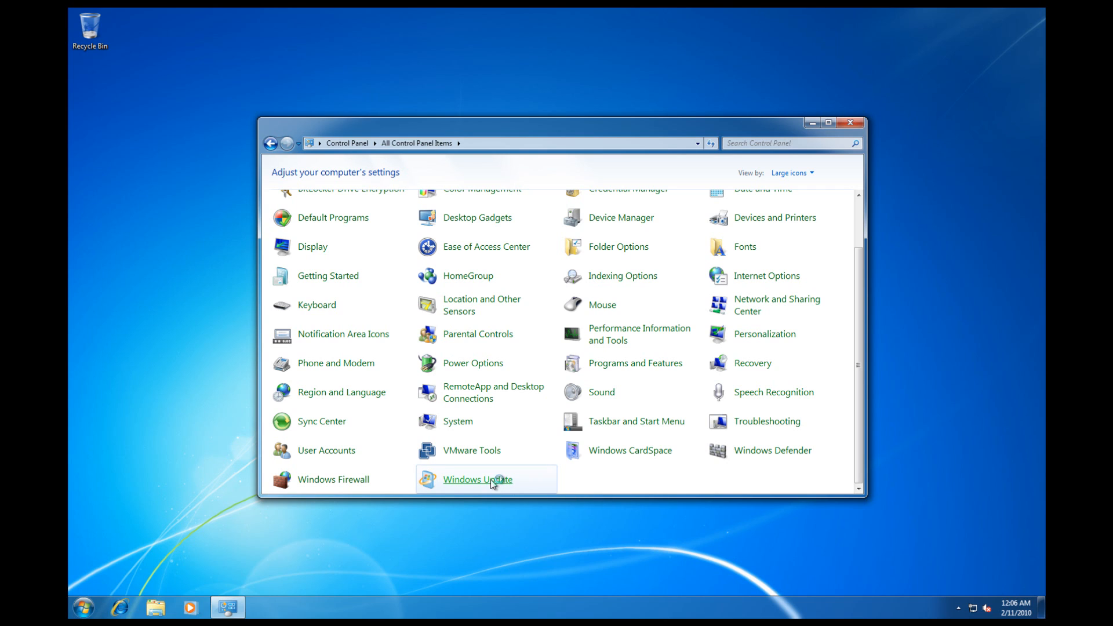
# Review the 16 important updates, reading details of the IE8 cumulative update, KB972270 and KB974571.
pyautogui.click(477, 478)
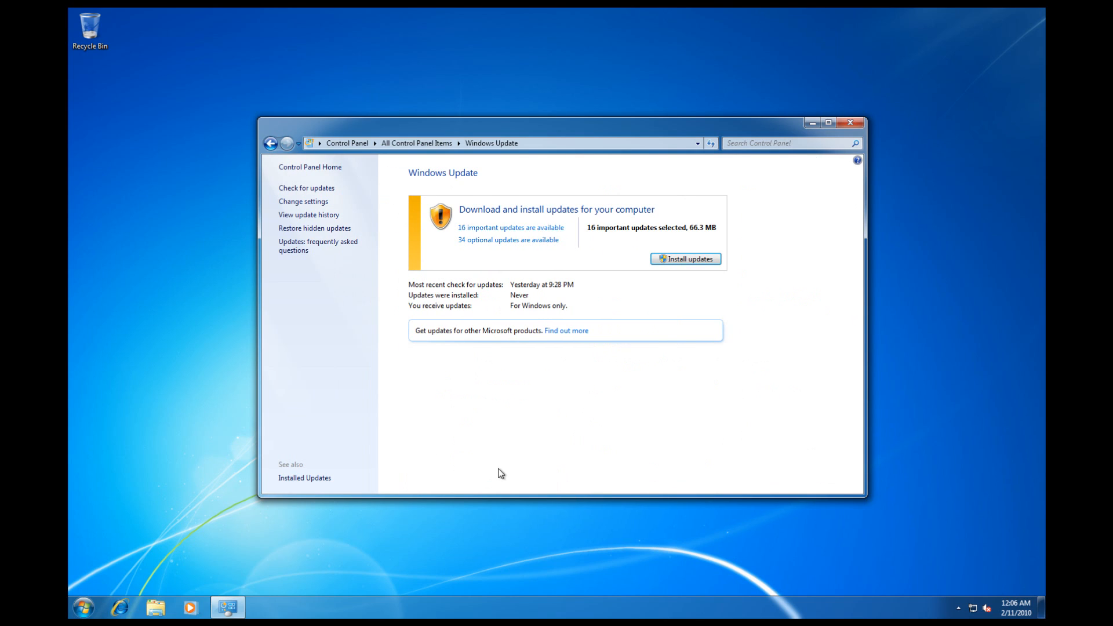
pyautogui.moveTo(546, 236)
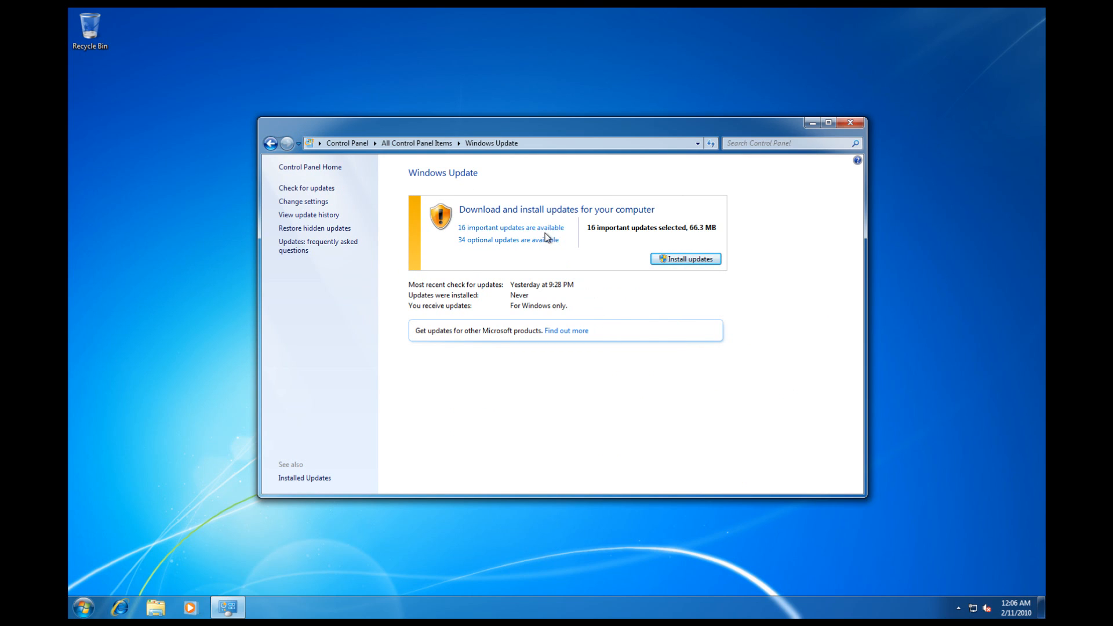
pyautogui.click(511, 227)
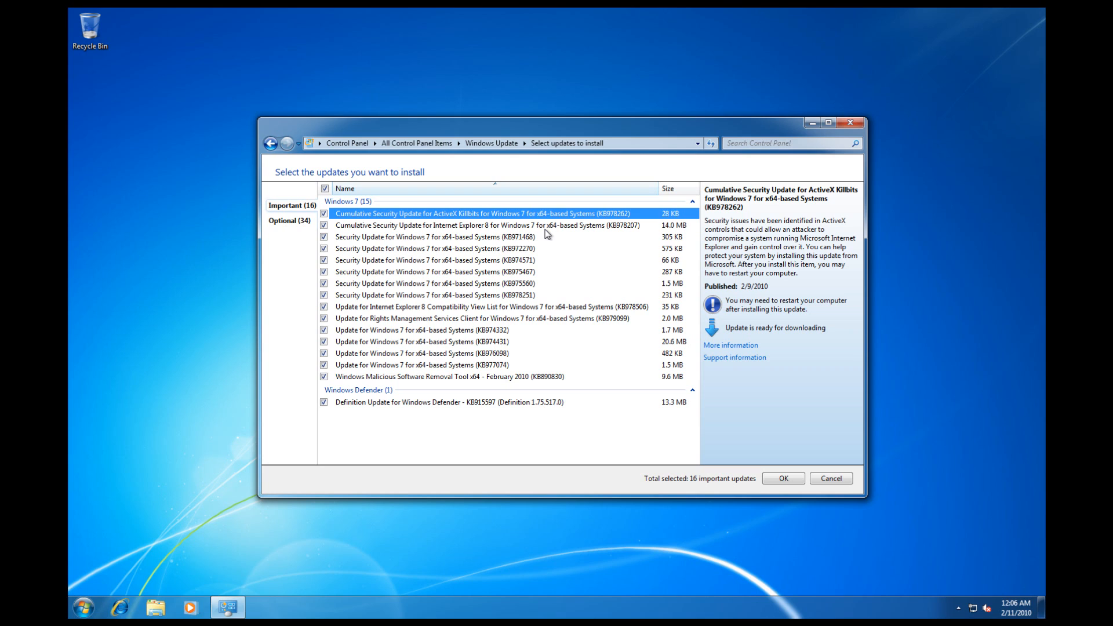
pyautogui.click(487, 225)
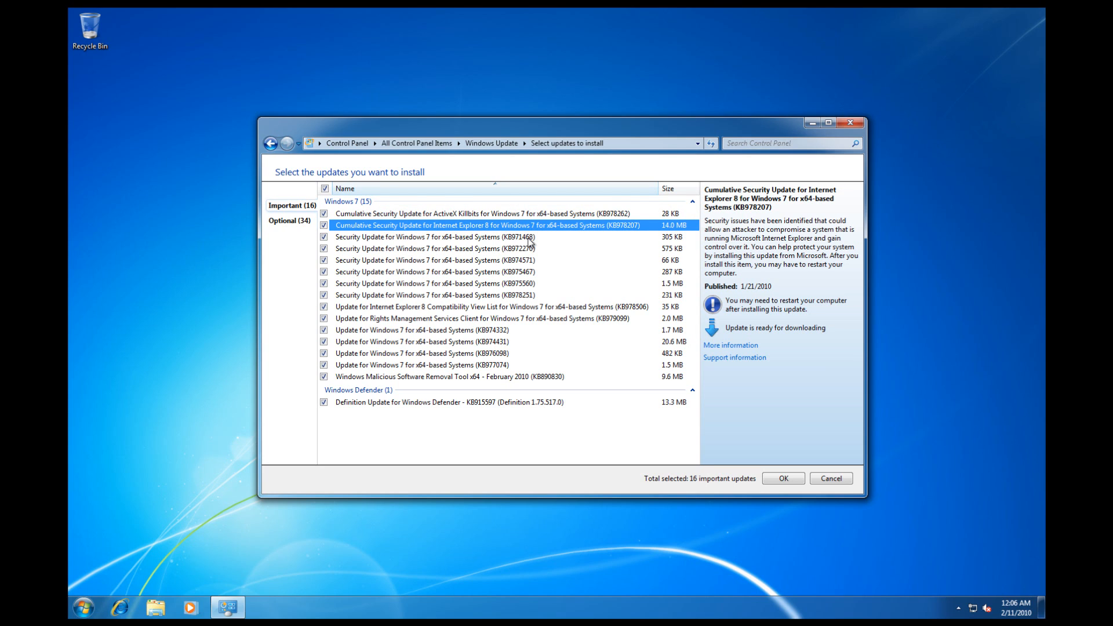
pyautogui.click(436, 248)
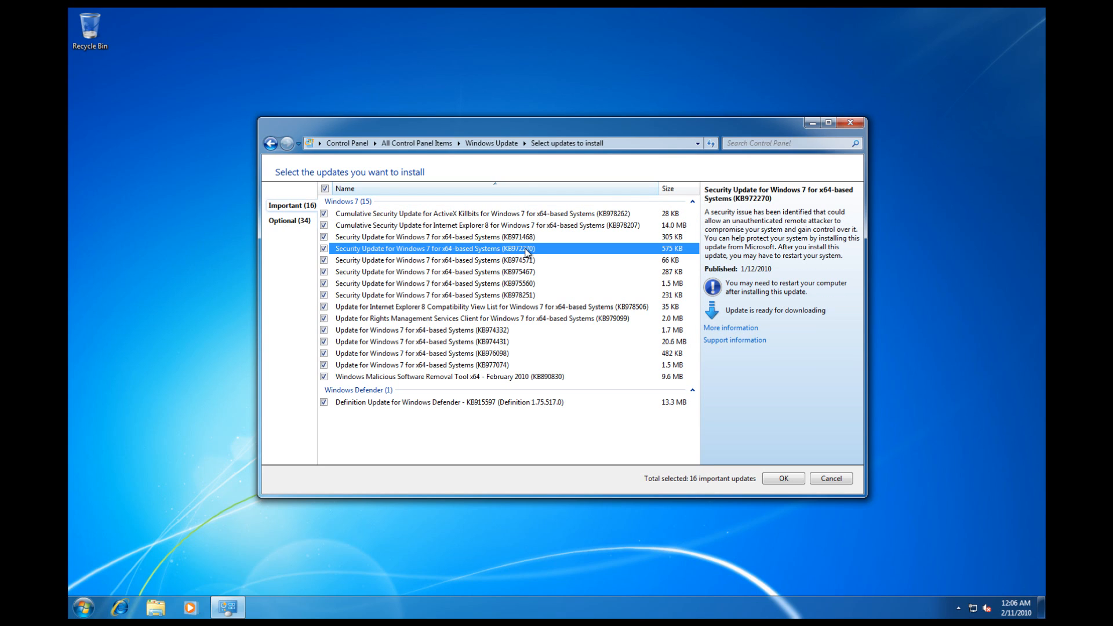
pyautogui.click(433, 259)
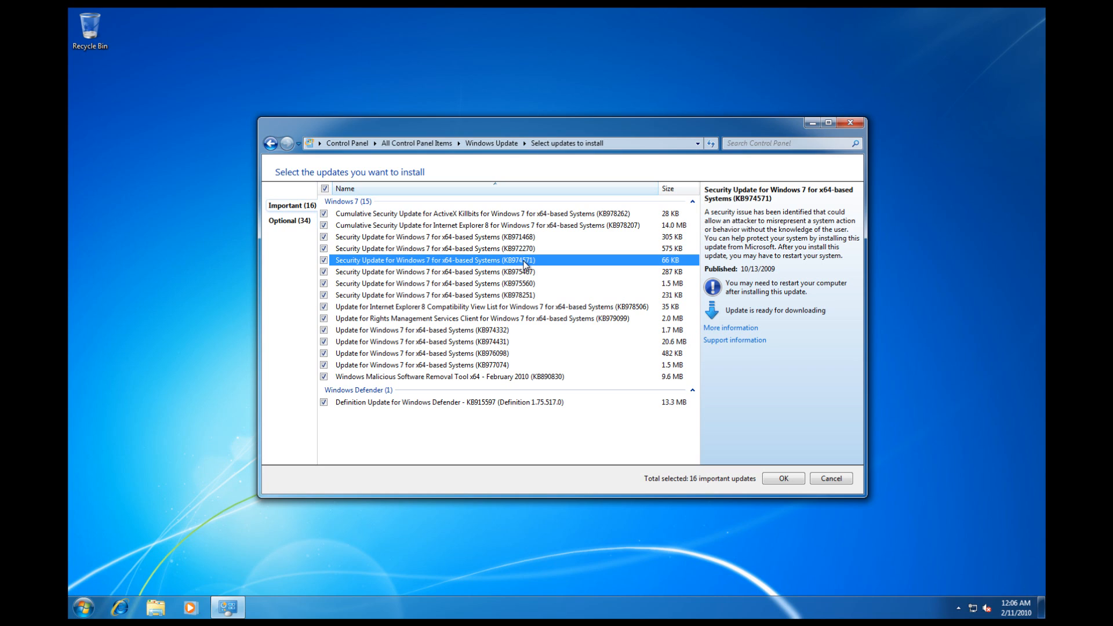
pyautogui.moveTo(522, 290)
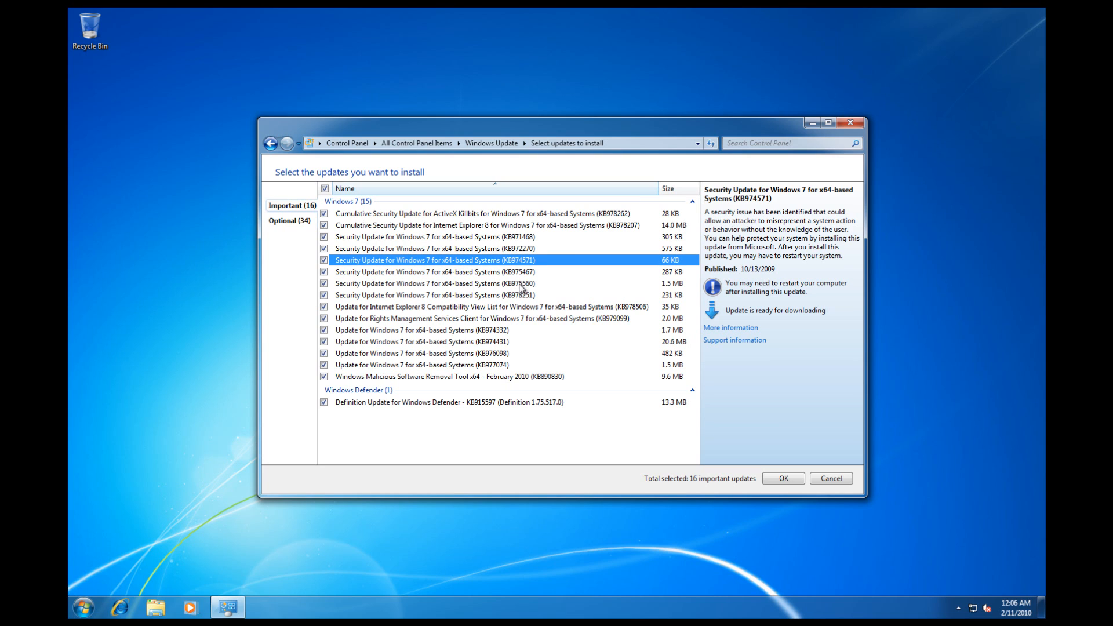
# Read details of KB975560 and KB974332, then confirm the selected important updates (66.3 MB).
pyautogui.click(434, 283)
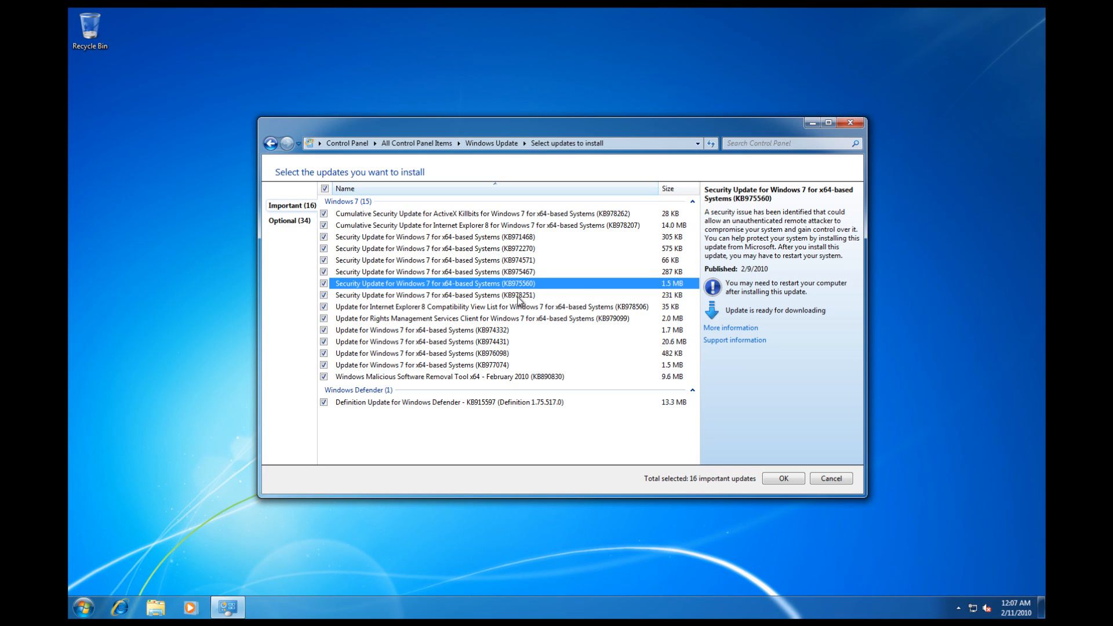
pyautogui.click(429, 329)
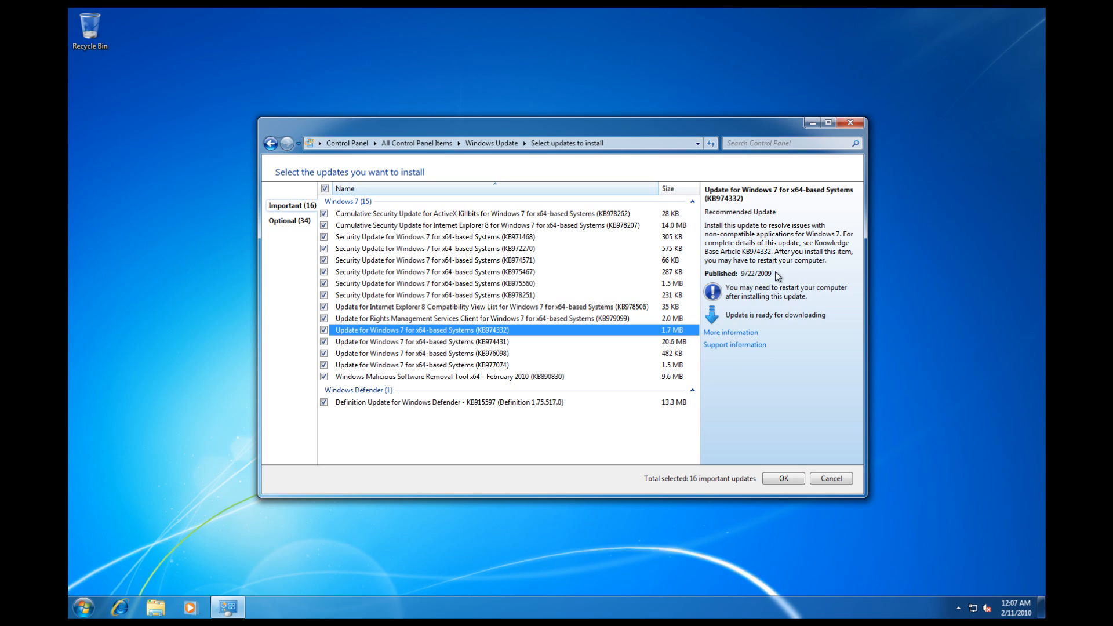
pyautogui.moveTo(543, 349)
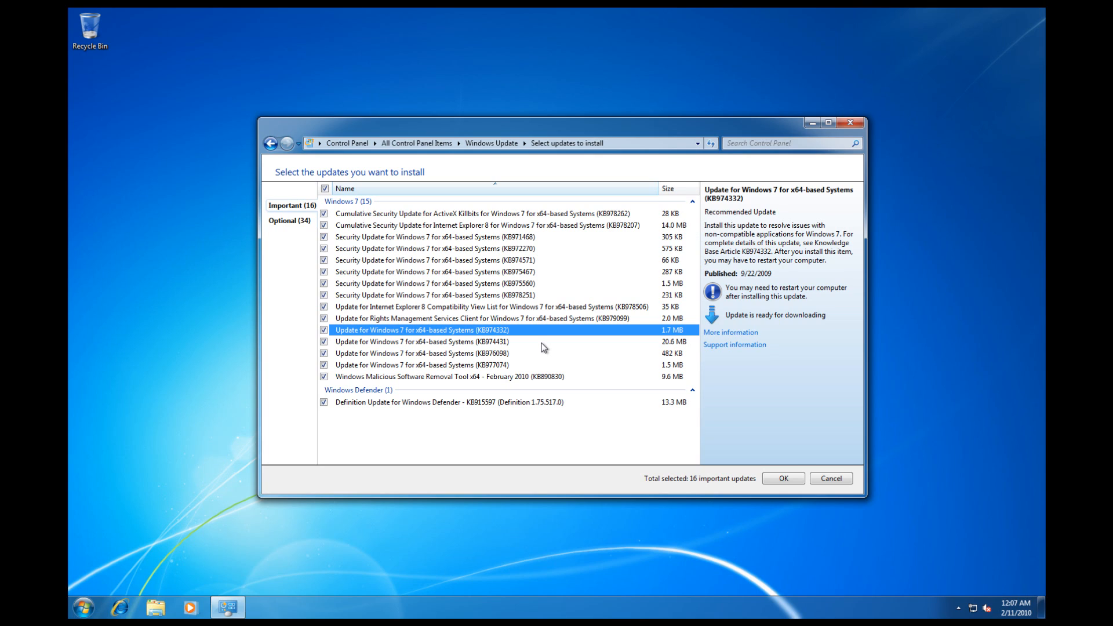
pyautogui.moveTo(761, 424)
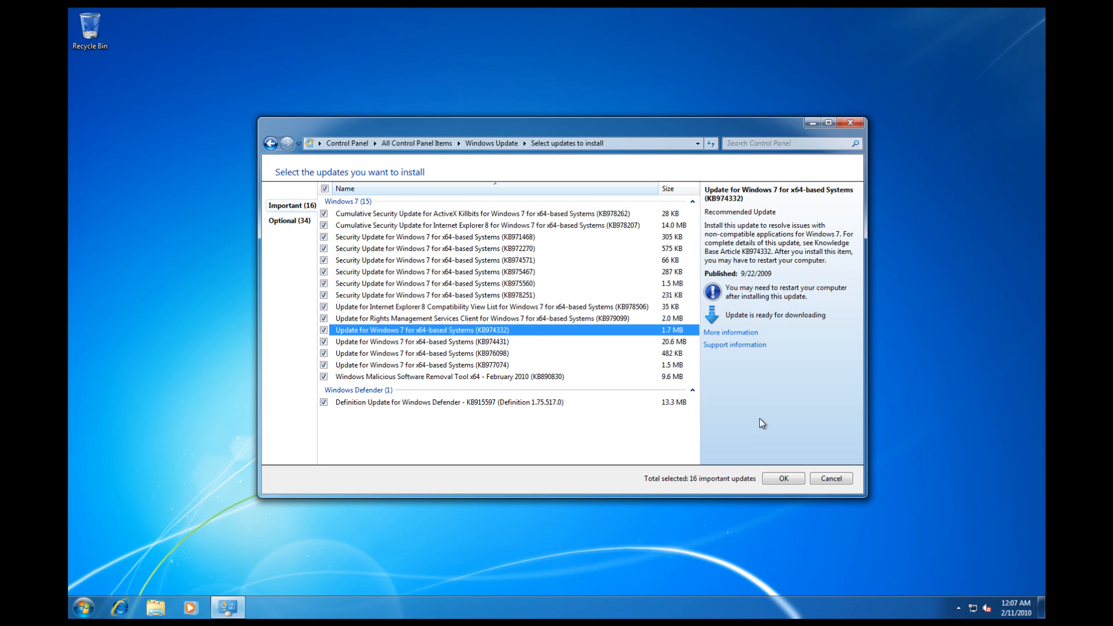
pyautogui.click(783, 478)
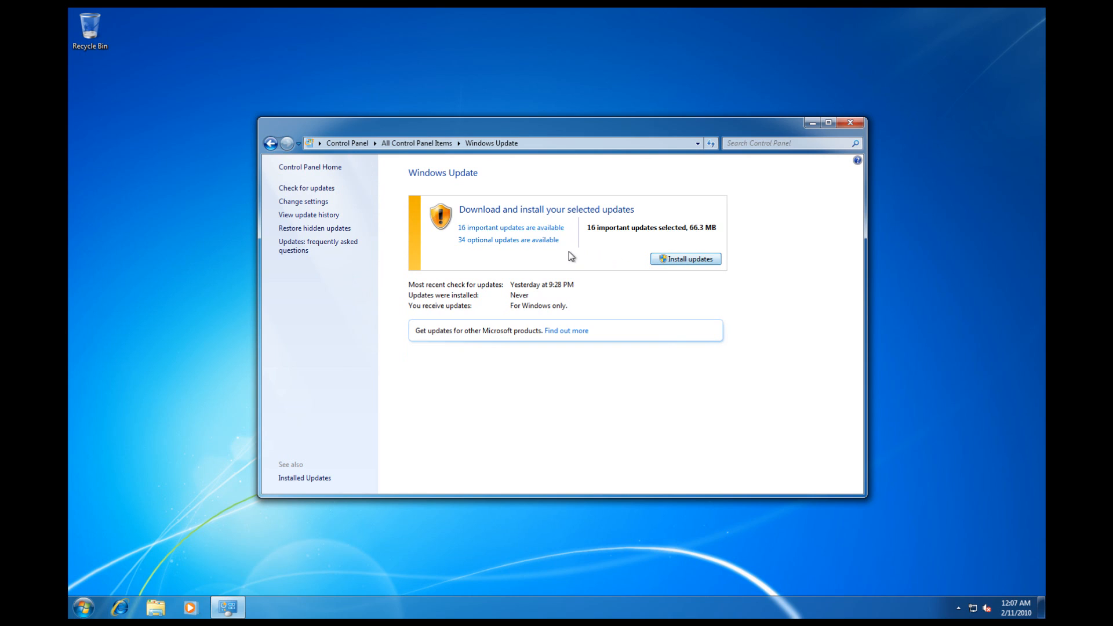
# Review the optional updates, return to the Important (16) list and read the Windows Defender definition update details.
pyautogui.click(510, 227)
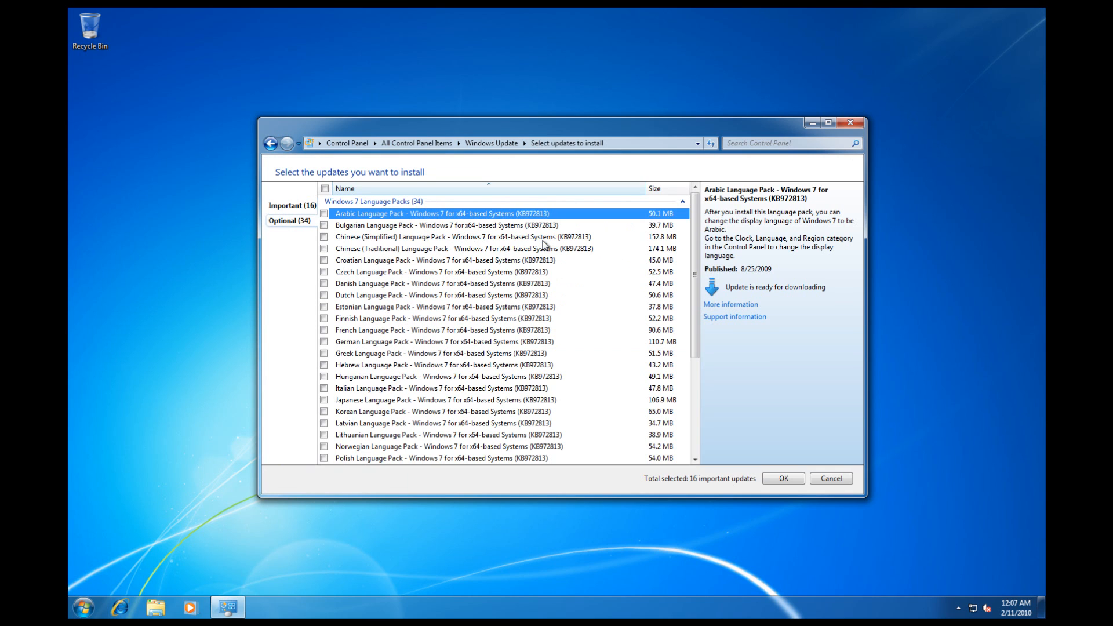
pyautogui.moveTo(424, 219)
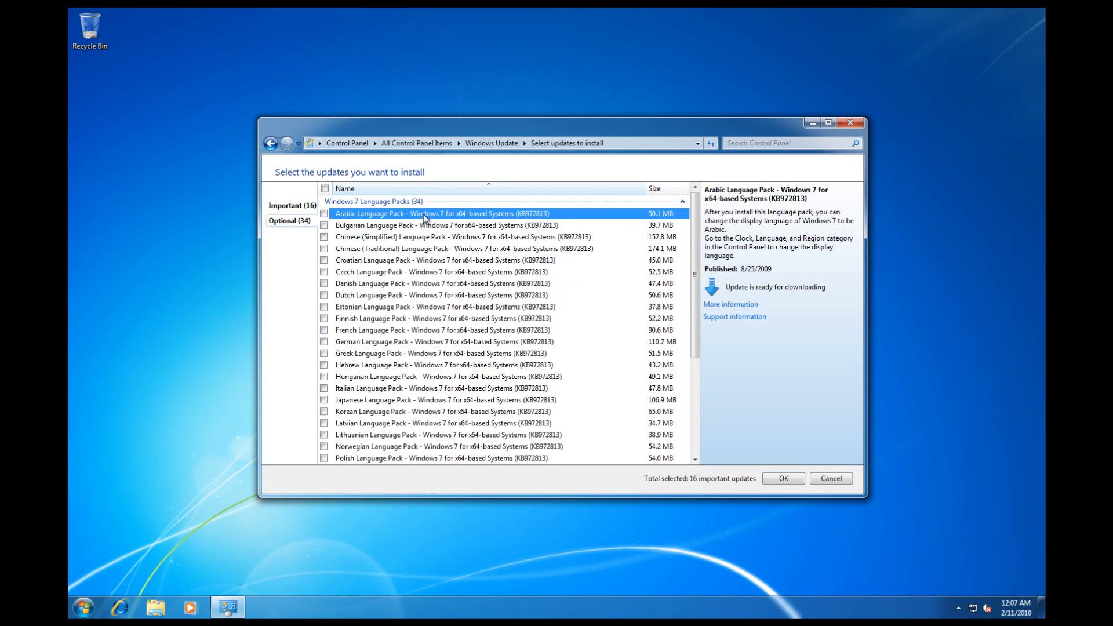
pyautogui.scroll(-3)
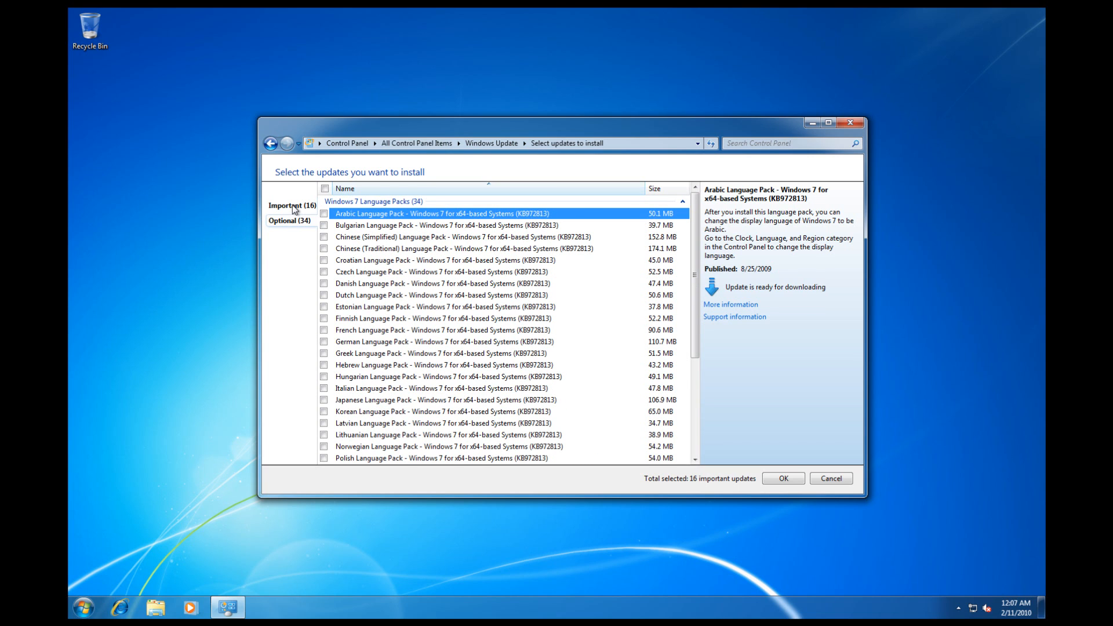
pyautogui.click(290, 205)
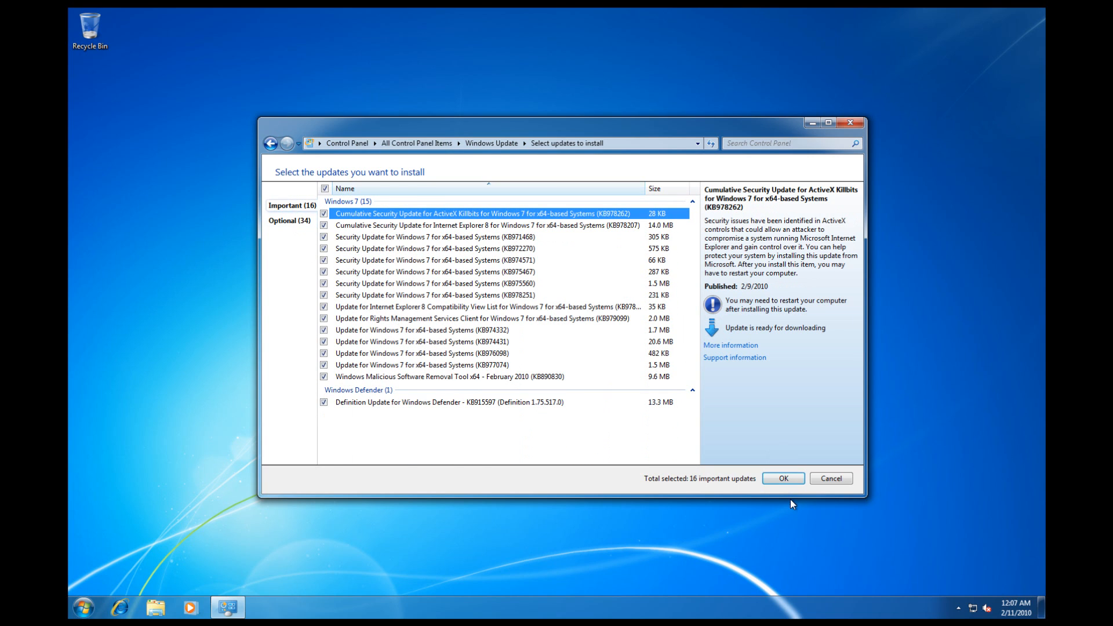
pyautogui.moveTo(520, 407)
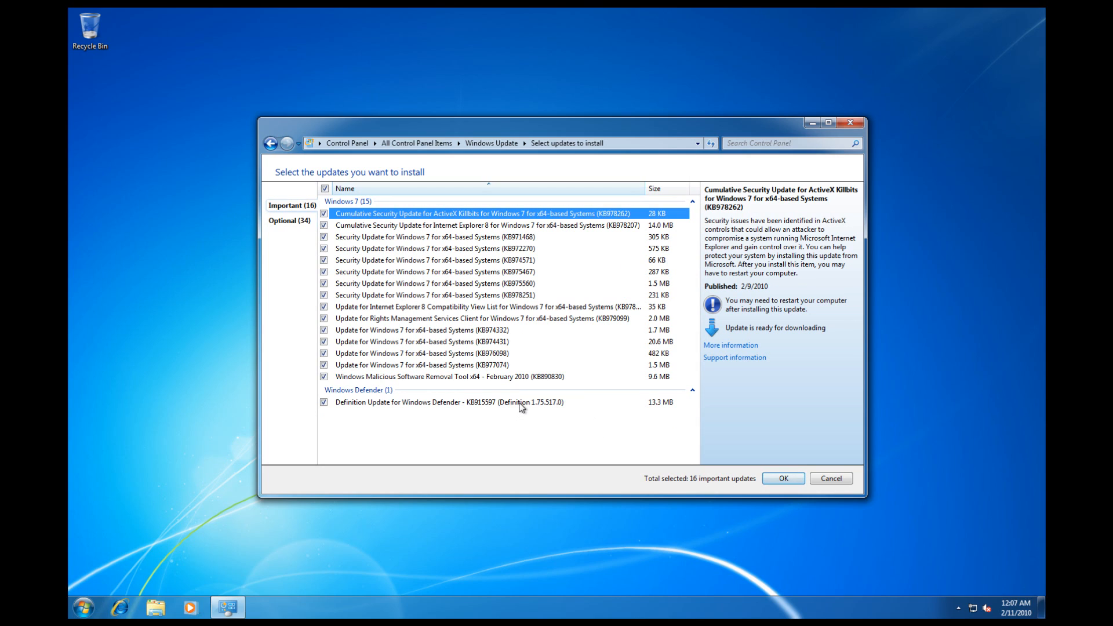
pyautogui.click(447, 402)
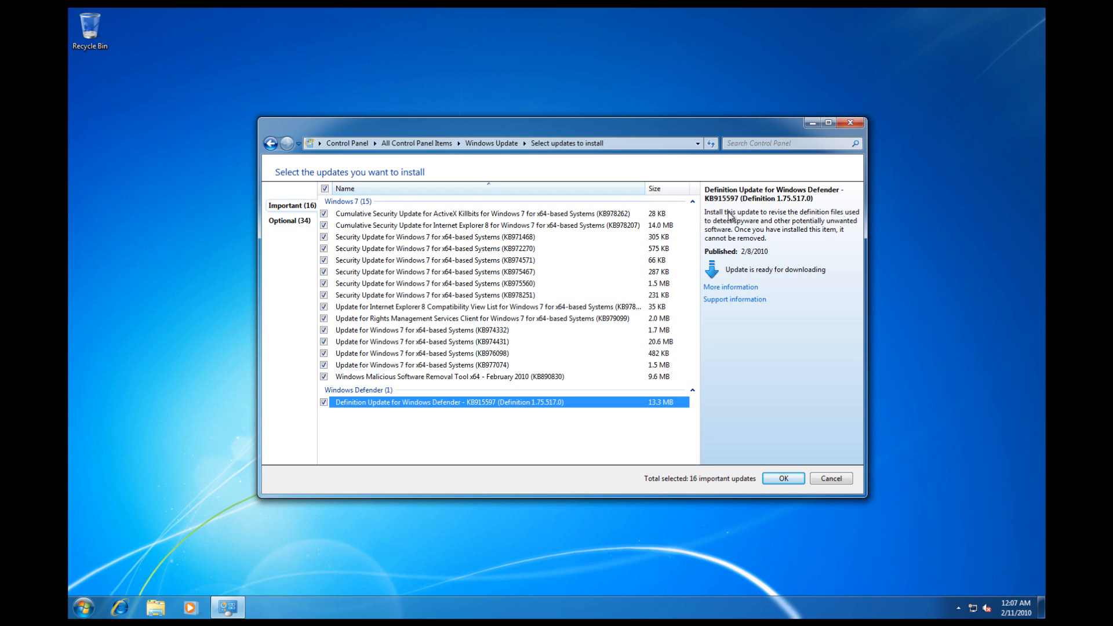
pyautogui.moveTo(825, 233)
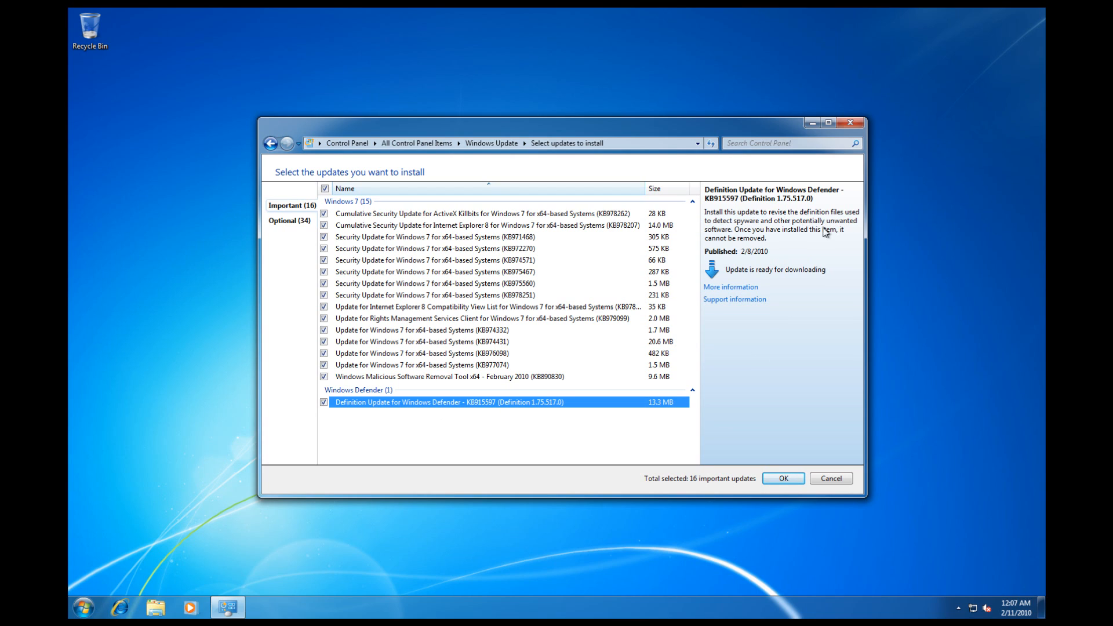
pyautogui.moveTo(728, 235)
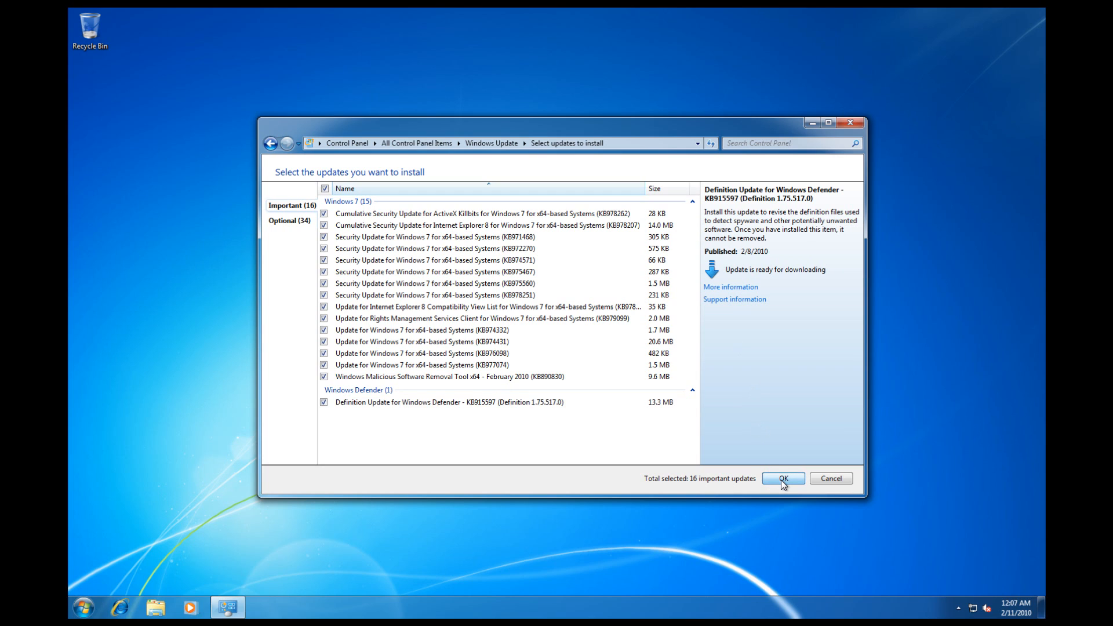
# Start installing the 16 important updates, accepting the Malicious Software Removal Tool license terms.
pyautogui.click(782, 478)
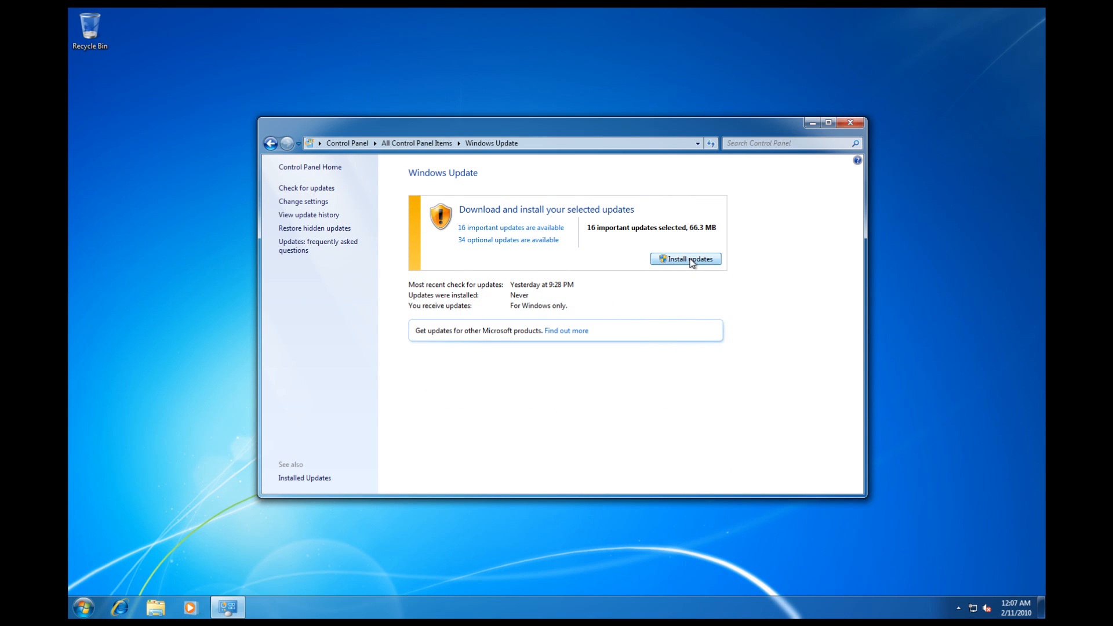
pyautogui.moveTo(699, 335)
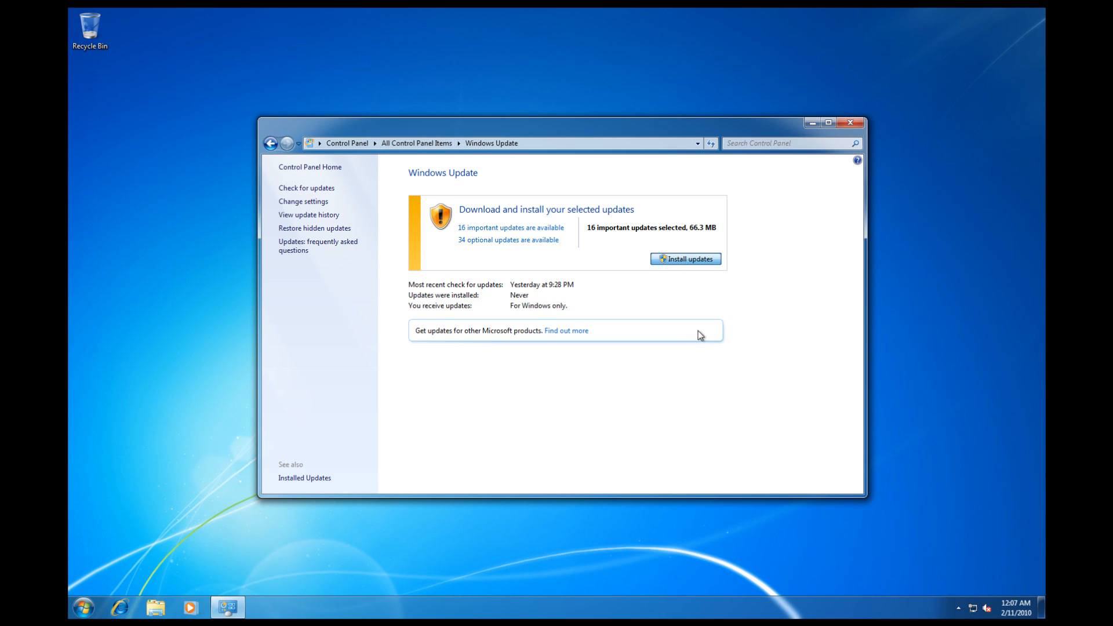
pyautogui.click(684, 258)
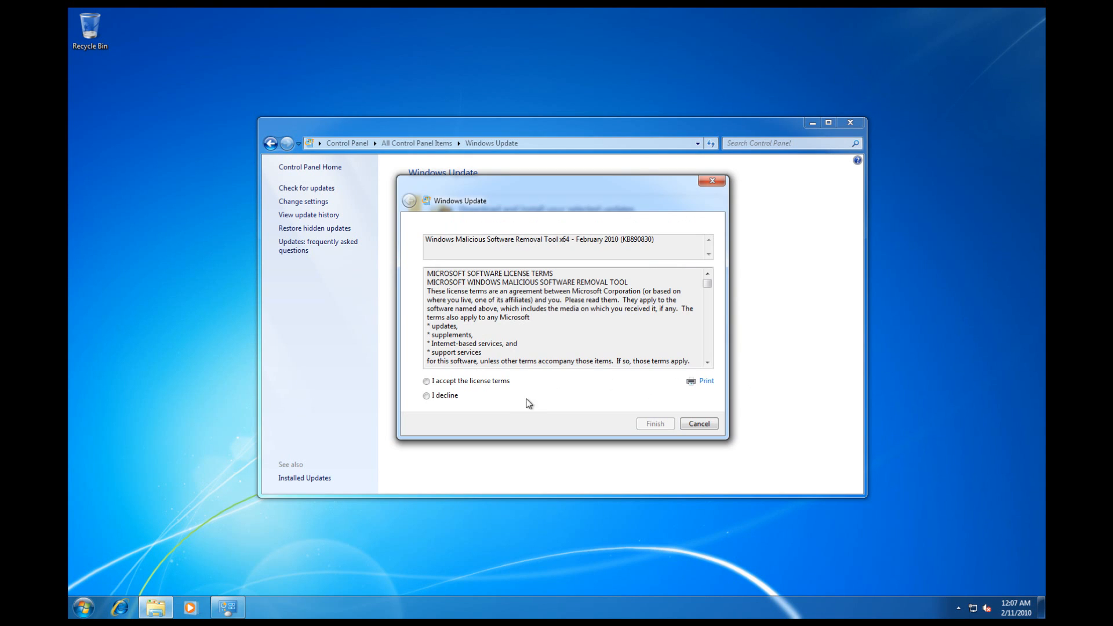
pyautogui.click(427, 382)
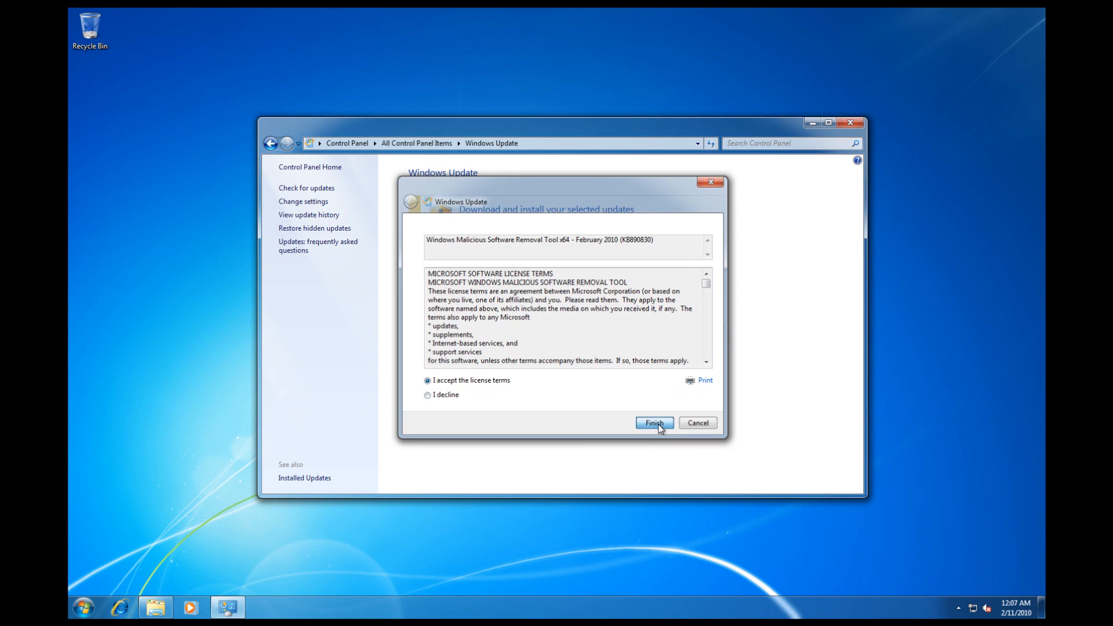
pyautogui.click(653, 422)
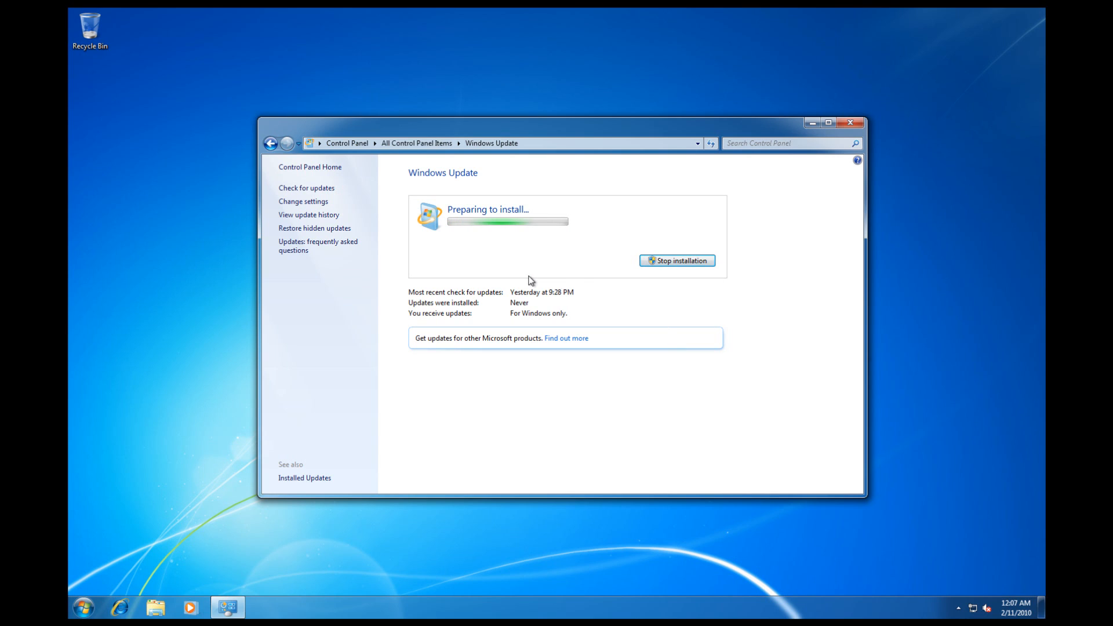
pyautogui.moveTo(434, 301)
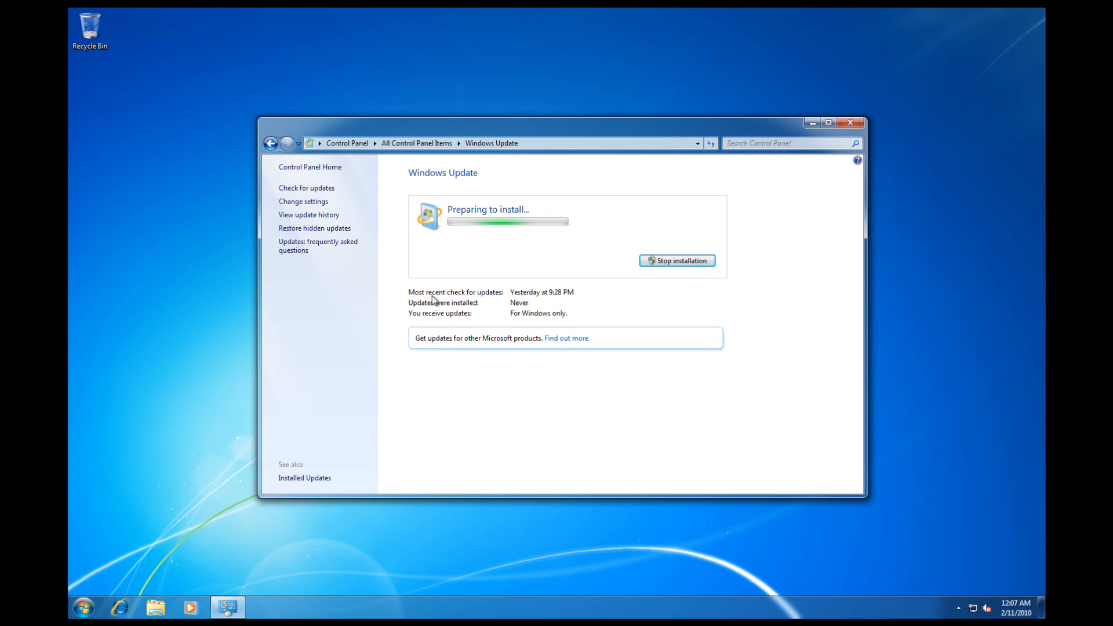
pyautogui.moveTo(413, 323)
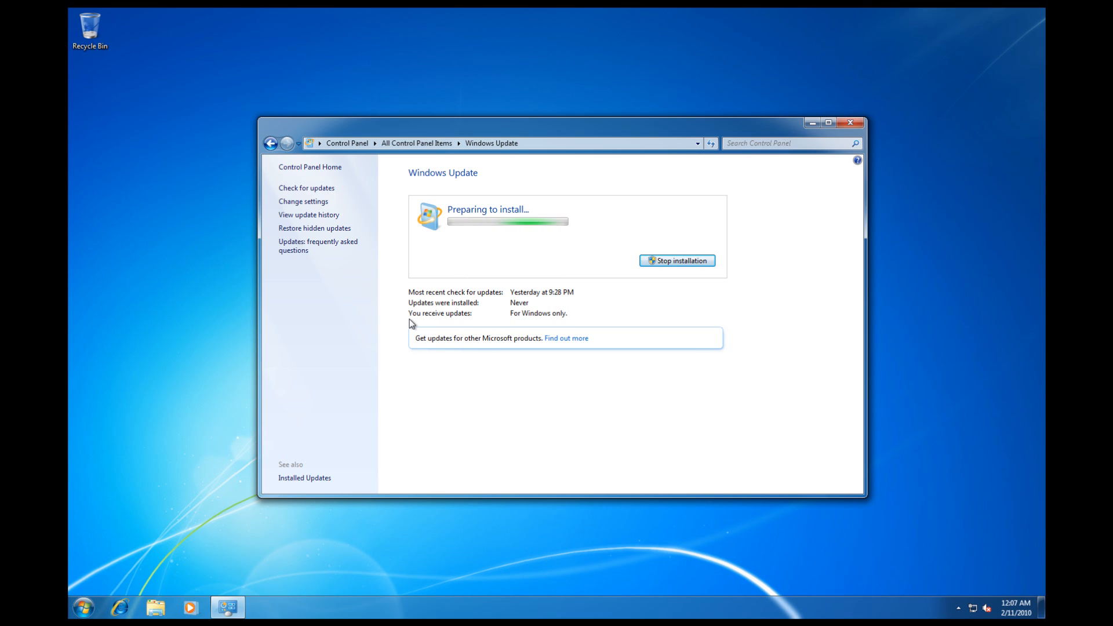
pyautogui.moveTo(429, 325)
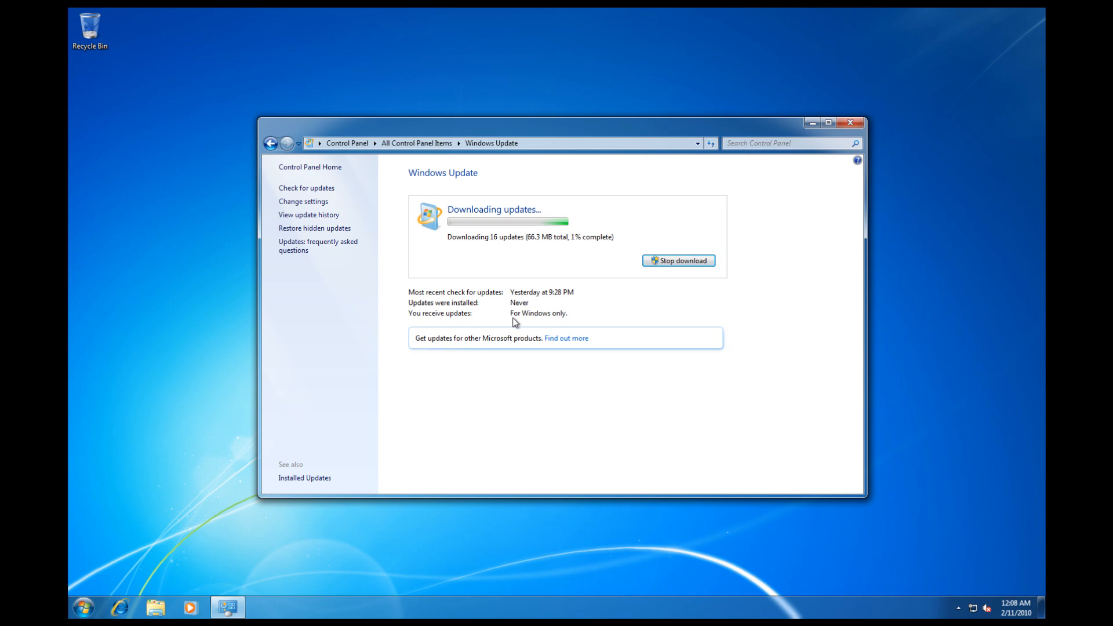
pyautogui.moveTo(546, 321)
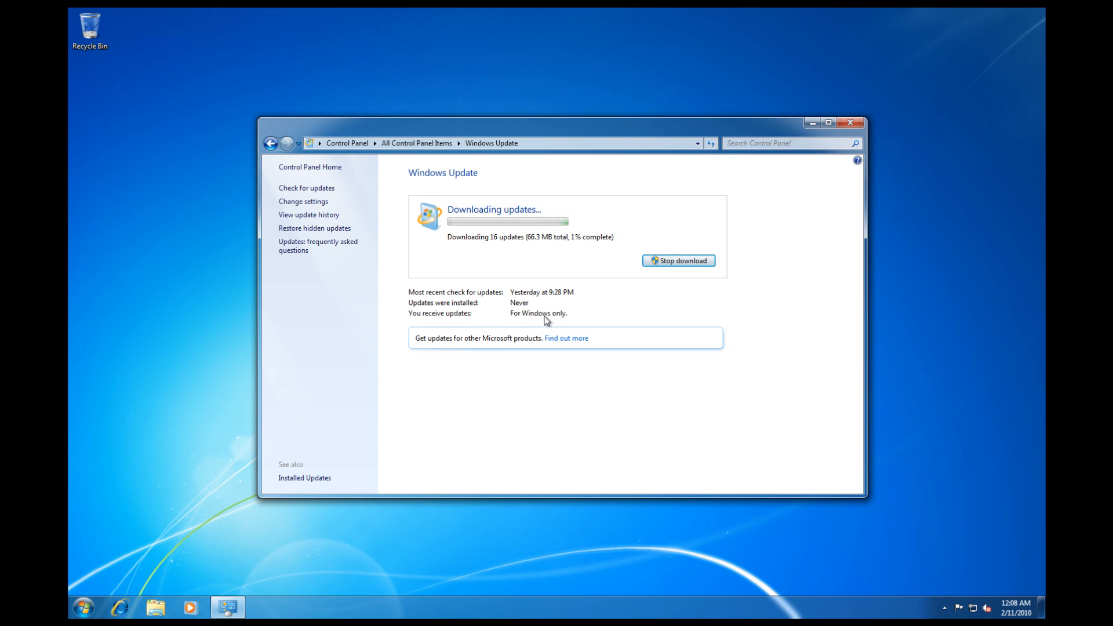
pyautogui.moveTo(564, 321)
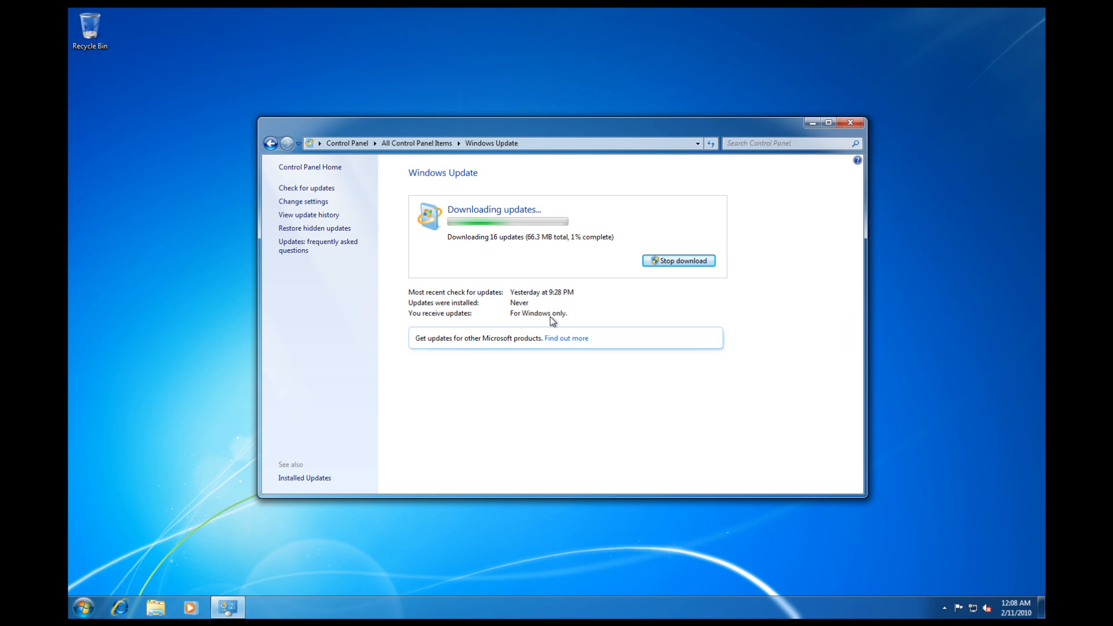
pyautogui.moveTo(514, 322)
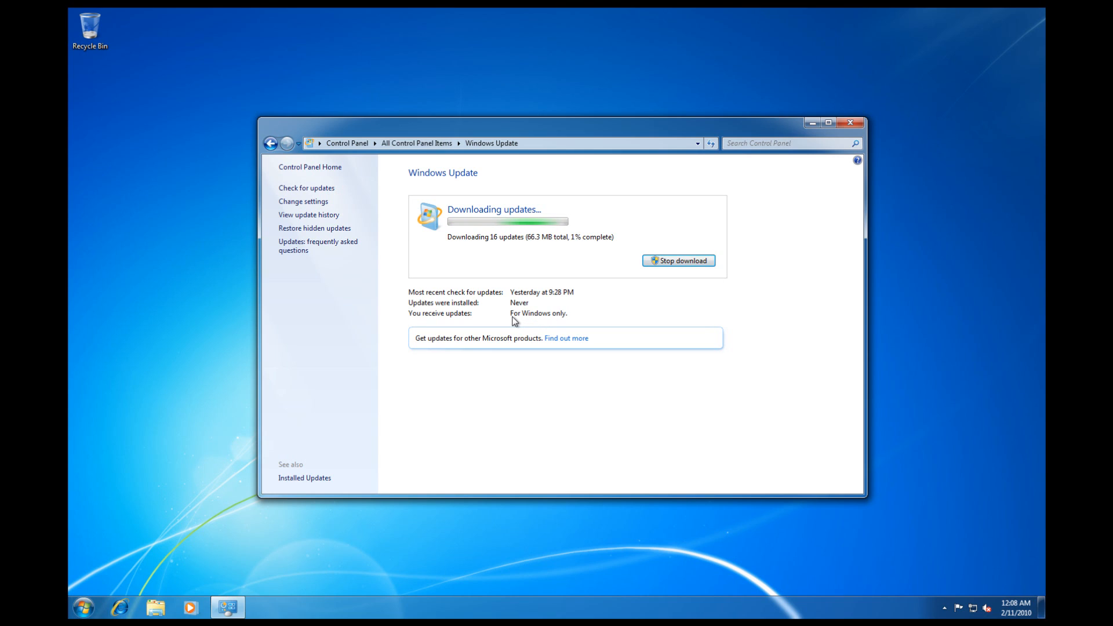
pyautogui.moveTo(438, 333)
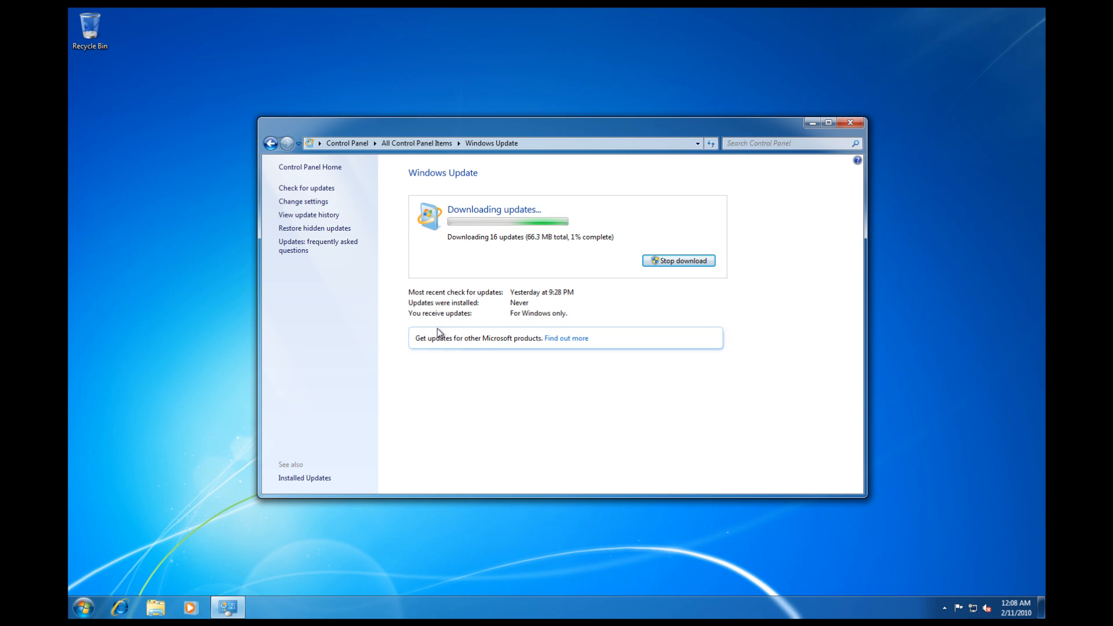
pyautogui.moveTo(420, 346)
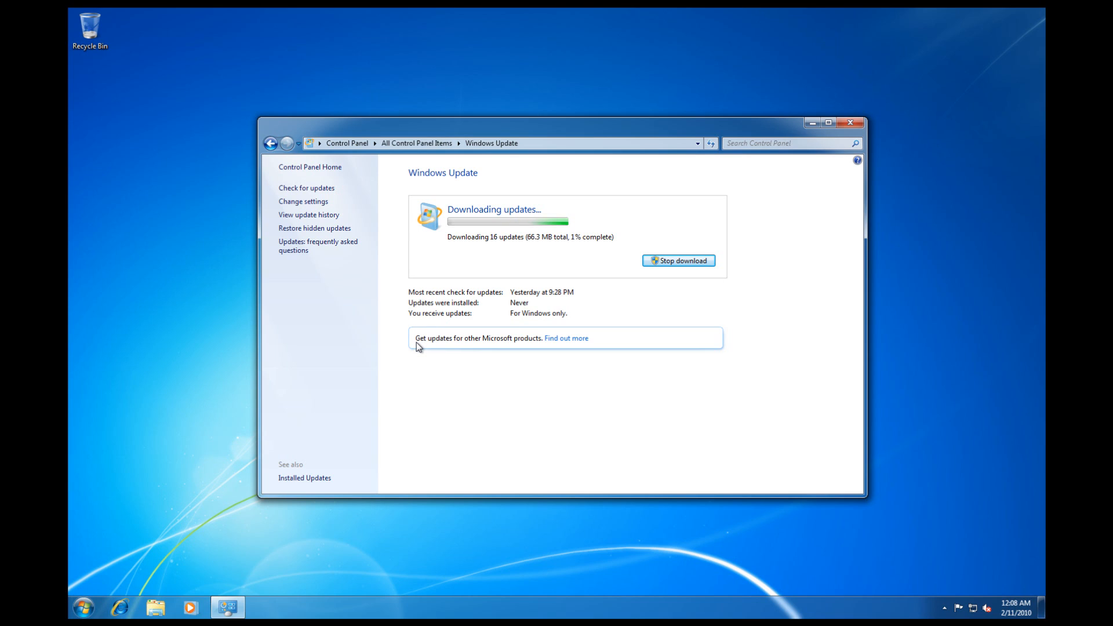
pyautogui.moveTo(455, 347)
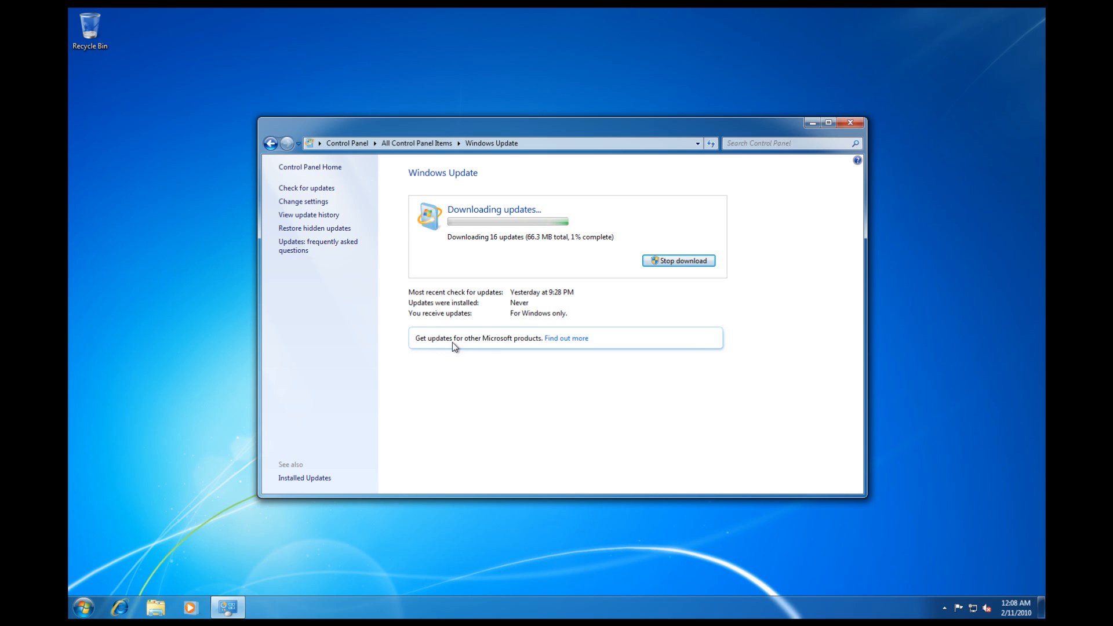
pyautogui.moveTo(502, 347)
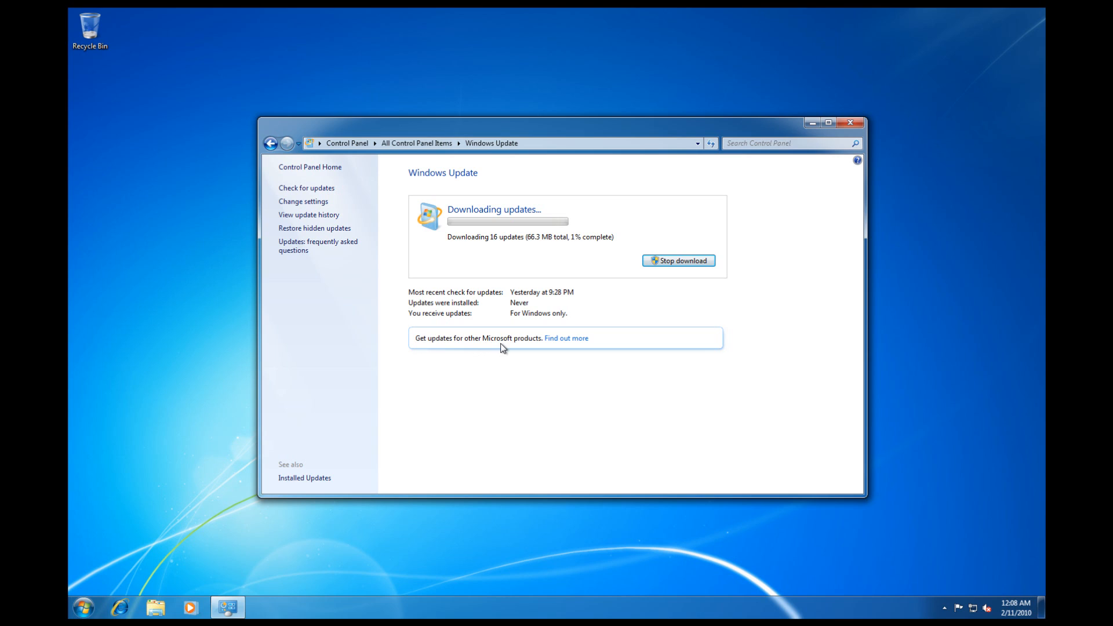
pyautogui.moveTo(539, 346)
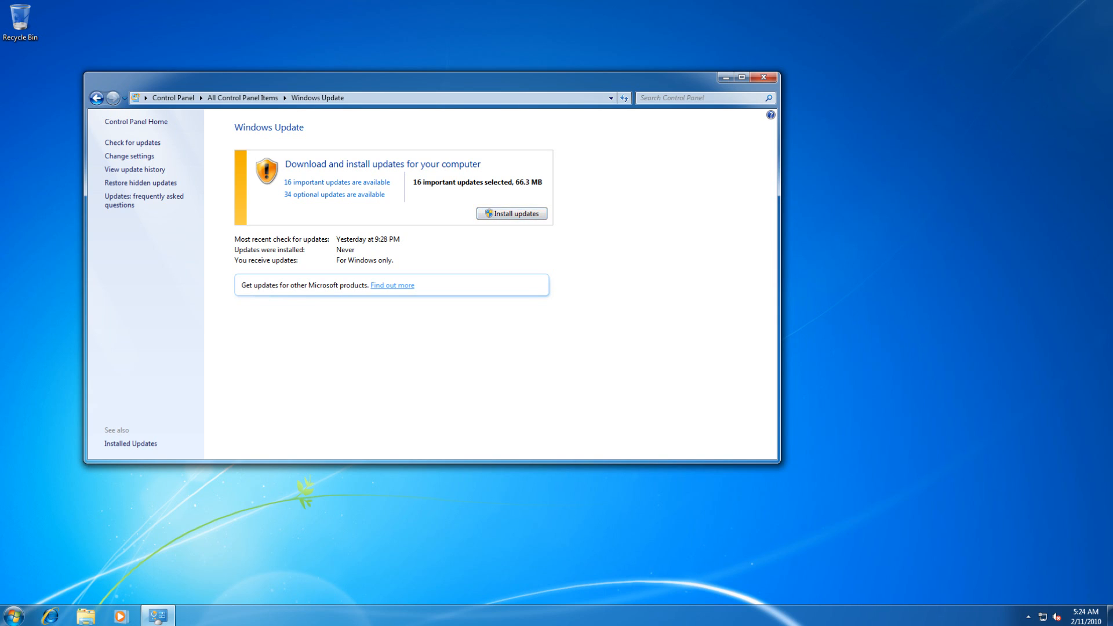
pyautogui.click(392, 286)
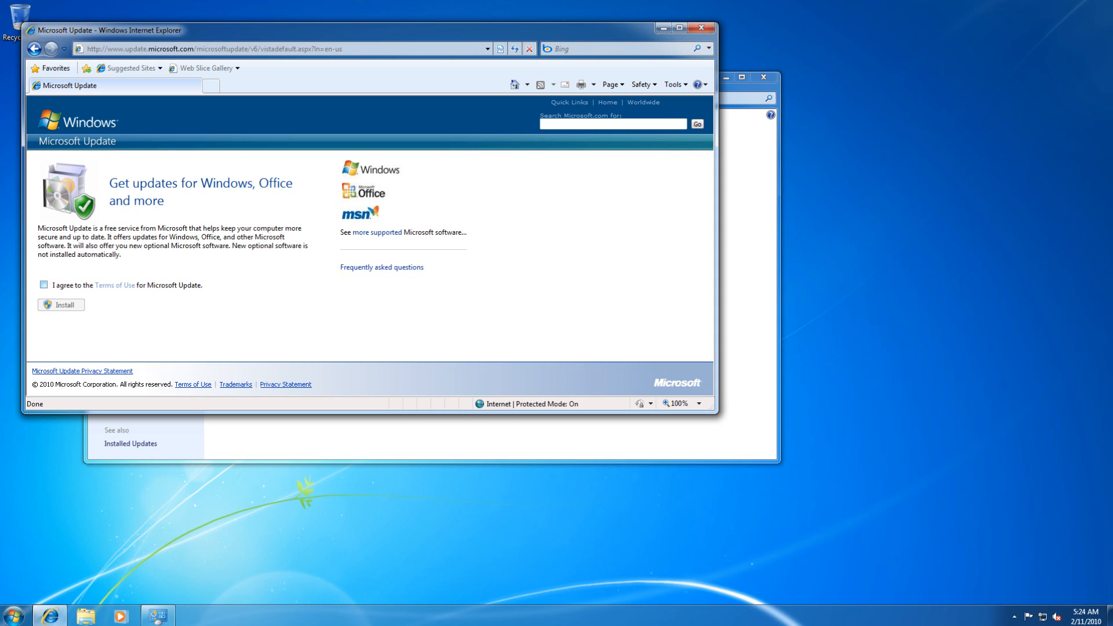
# Agree to the Microsoft Update Terms of Use and install it, allowing the UAC prompt.
pyautogui.click(43, 285)
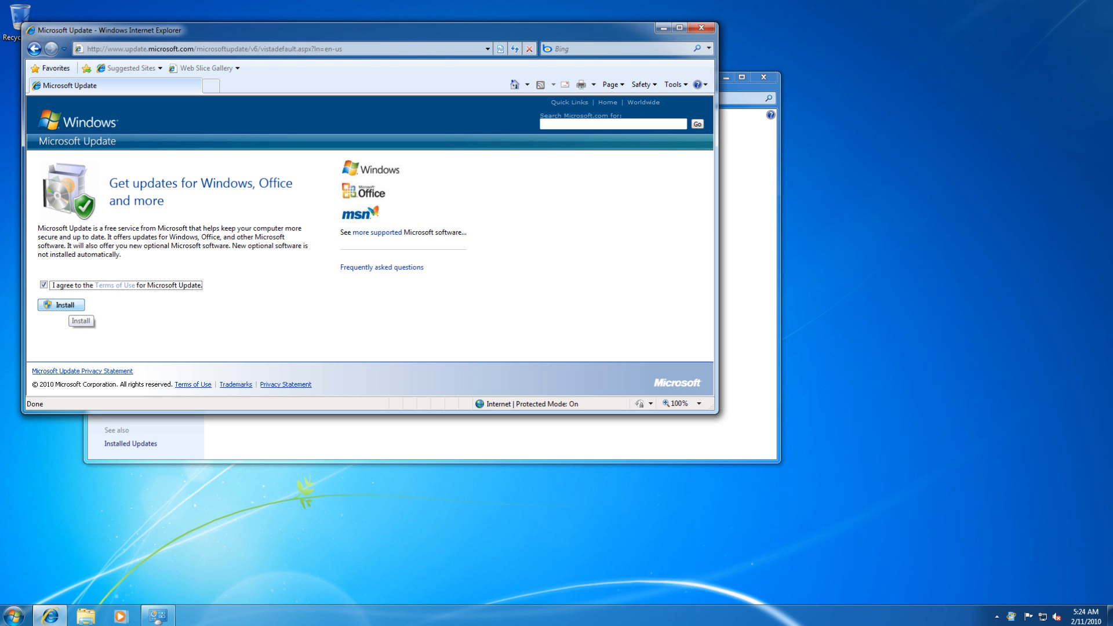
pyautogui.click(61, 305)
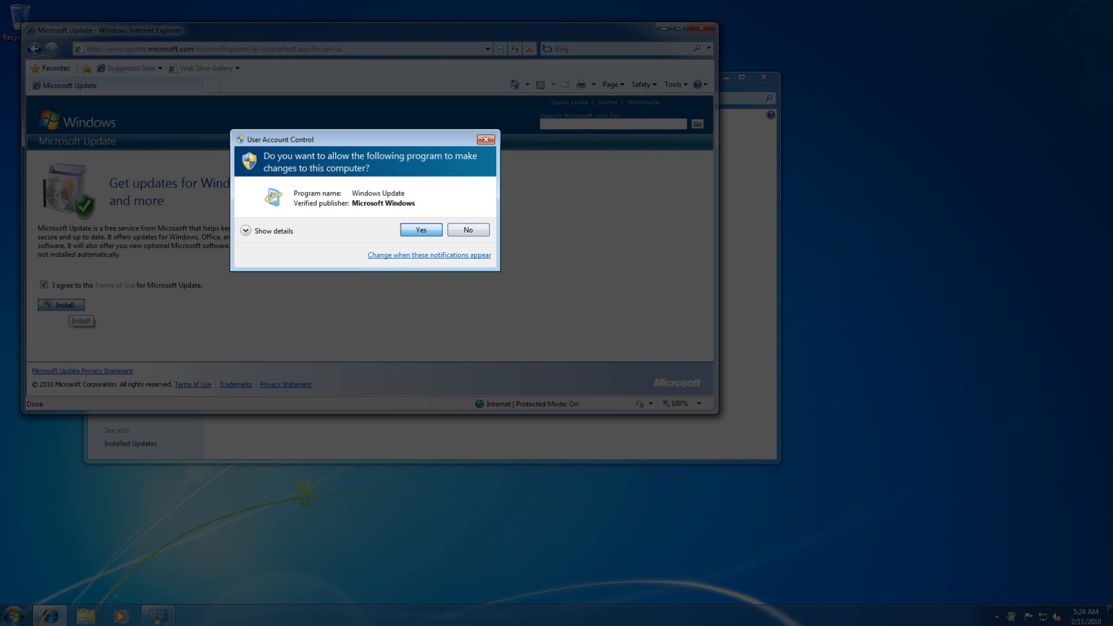
pyautogui.click(420, 229)
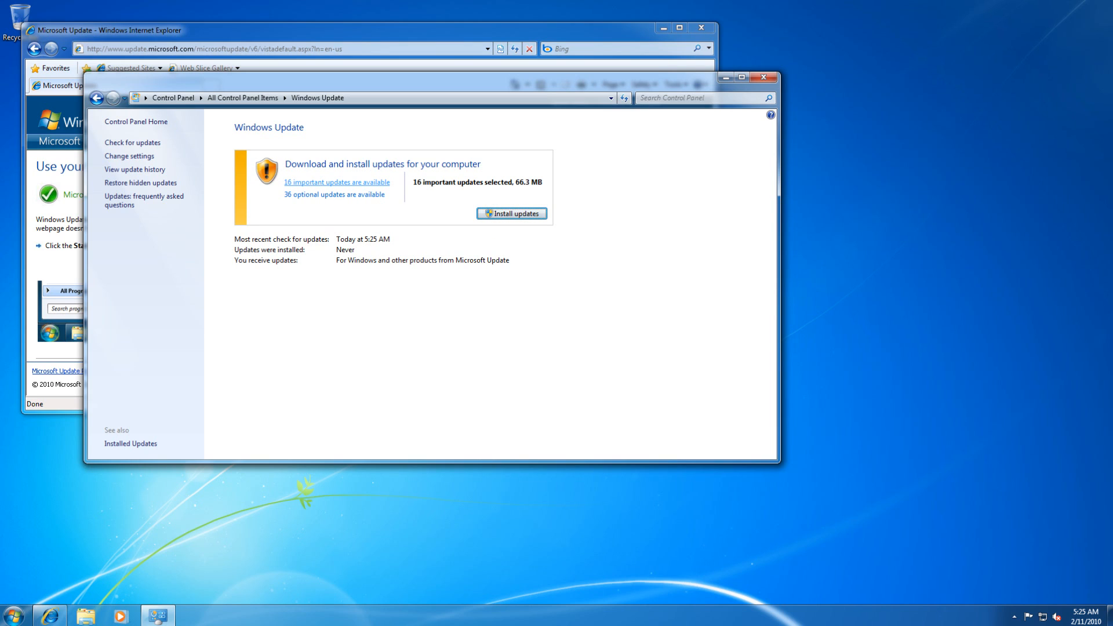
pyautogui.moveTo(334, 195)
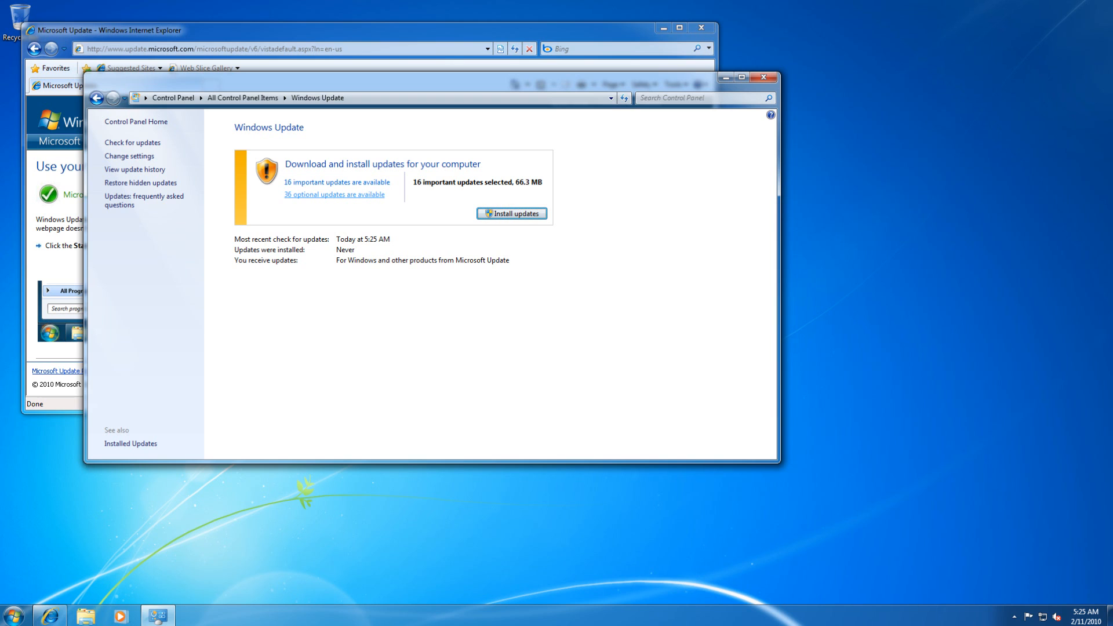
pyautogui.click(338, 182)
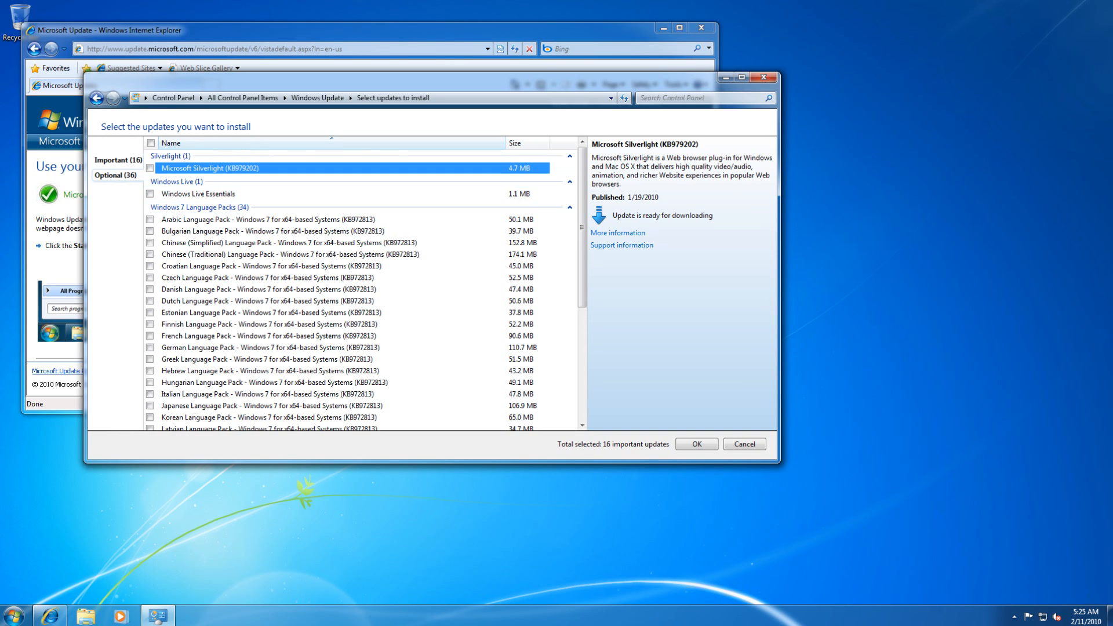
pyautogui.click(198, 193)
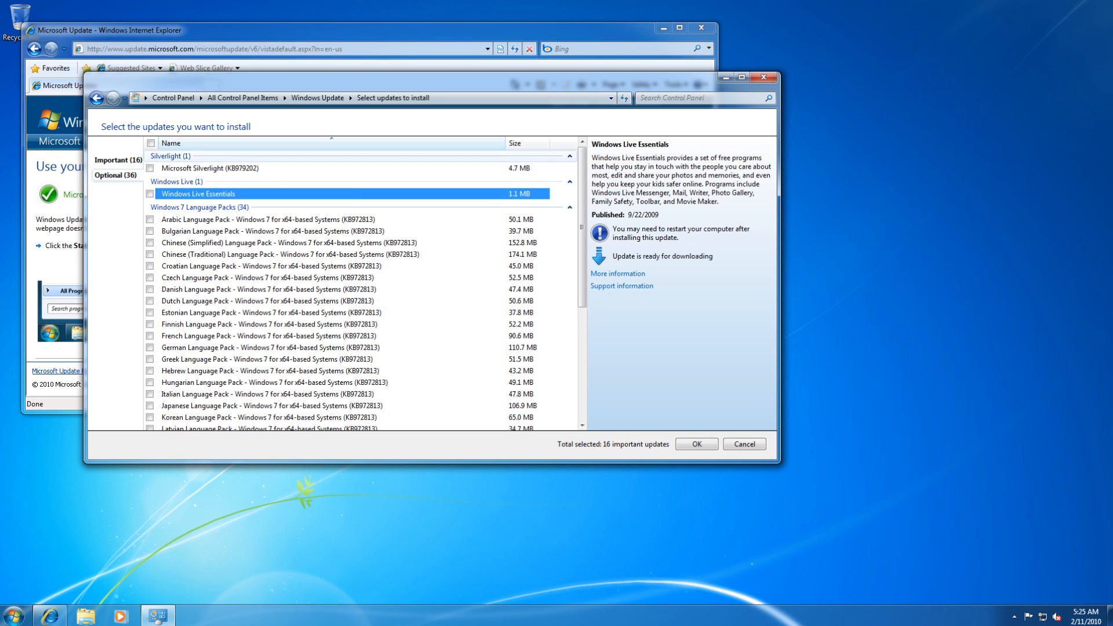
pyautogui.click(209, 168)
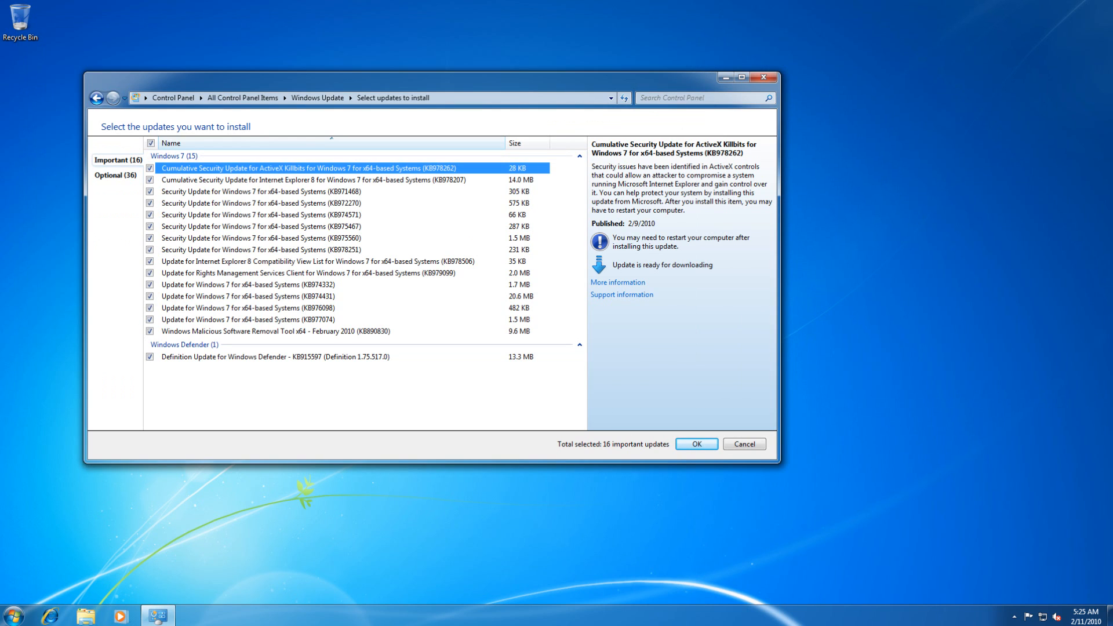
pyautogui.click(694, 444)
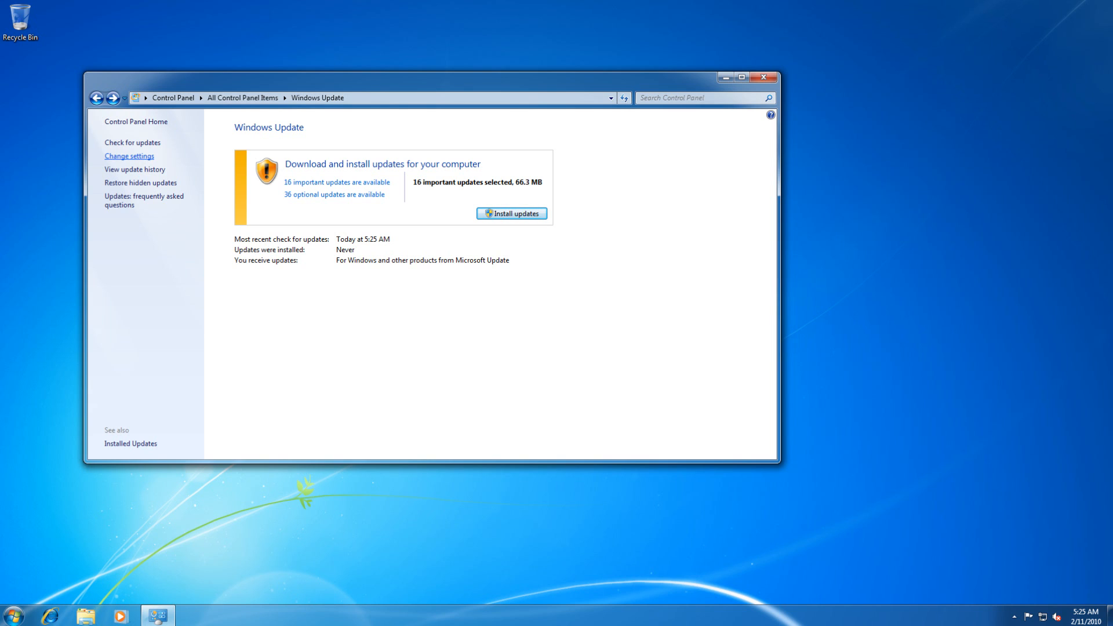
# Set Windows Update to install updates automatically every day at 8:00 AM and save the settings.
pyautogui.click(129, 155)
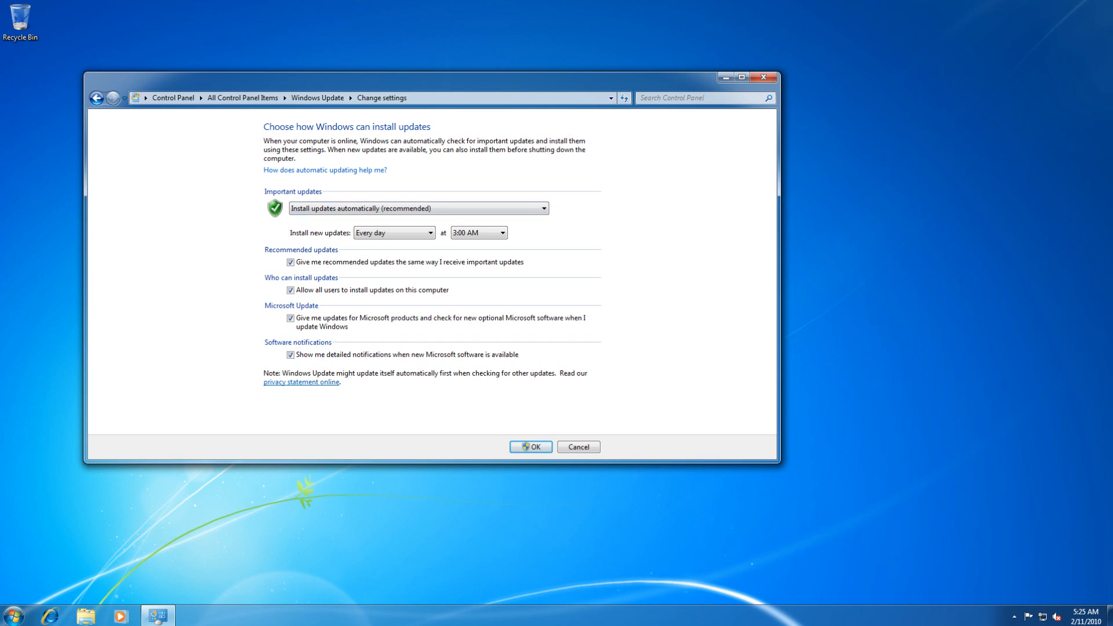
pyautogui.click(543, 207)
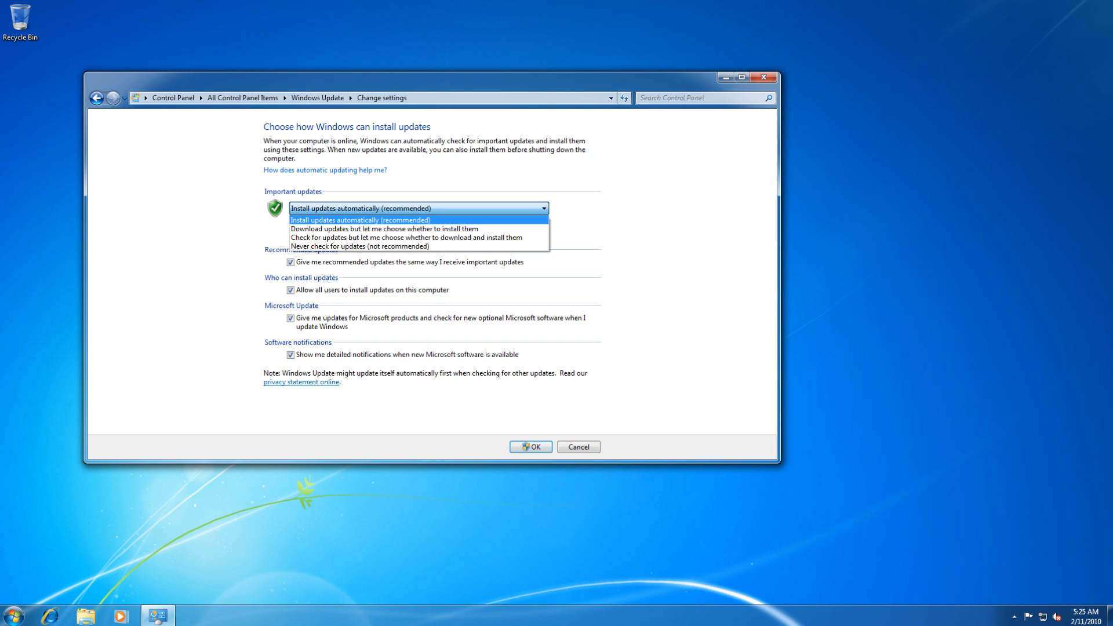
pyautogui.click(360, 219)
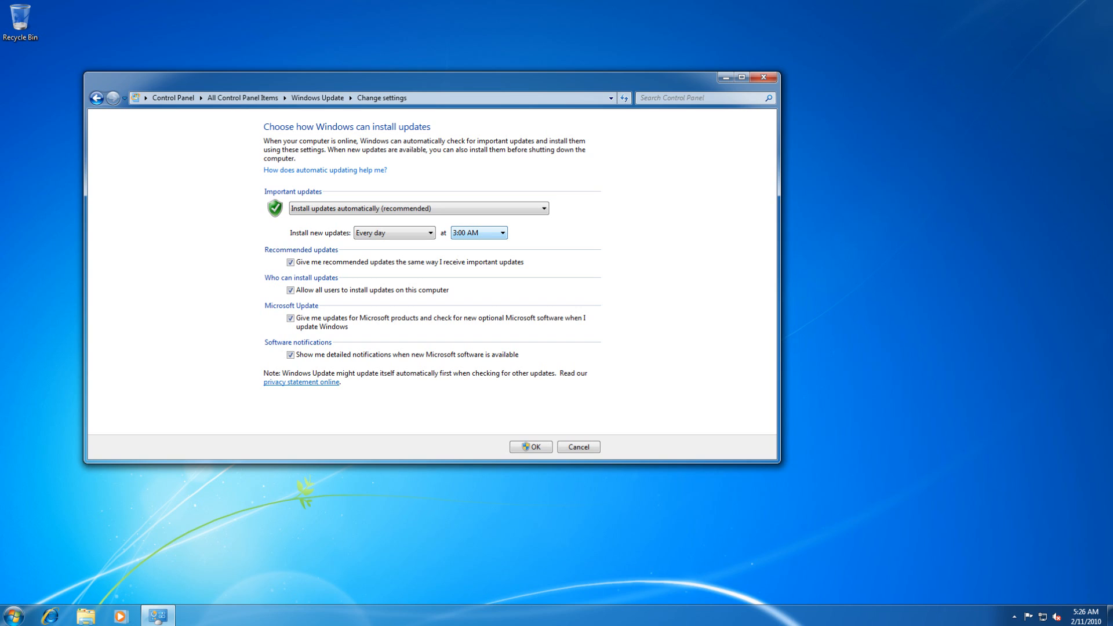
pyautogui.click(502, 232)
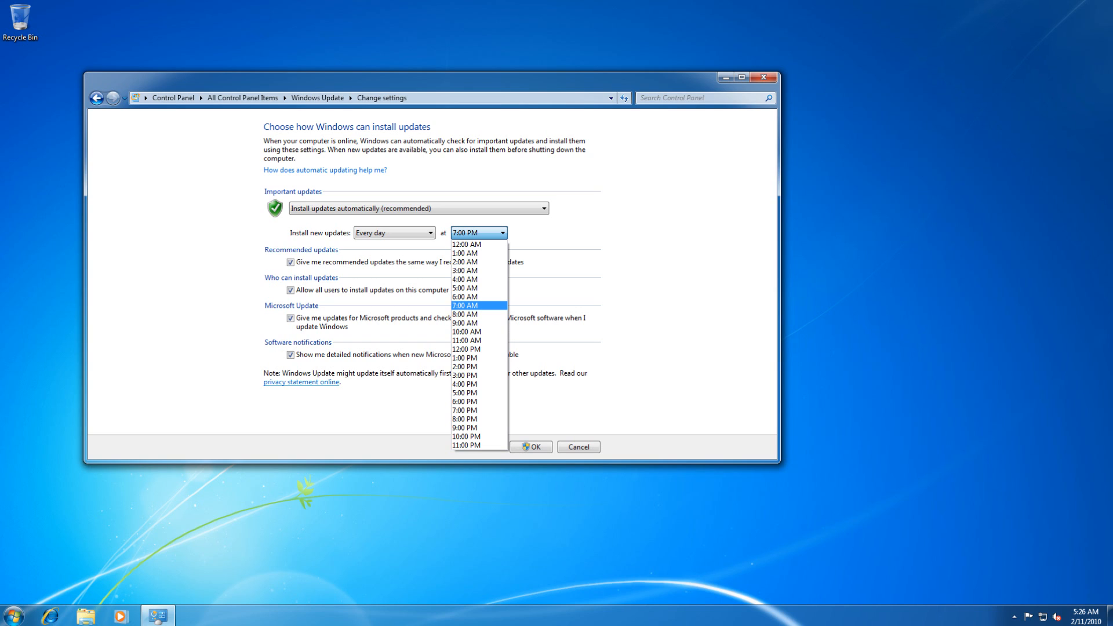
pyautogui.click(464, 305)
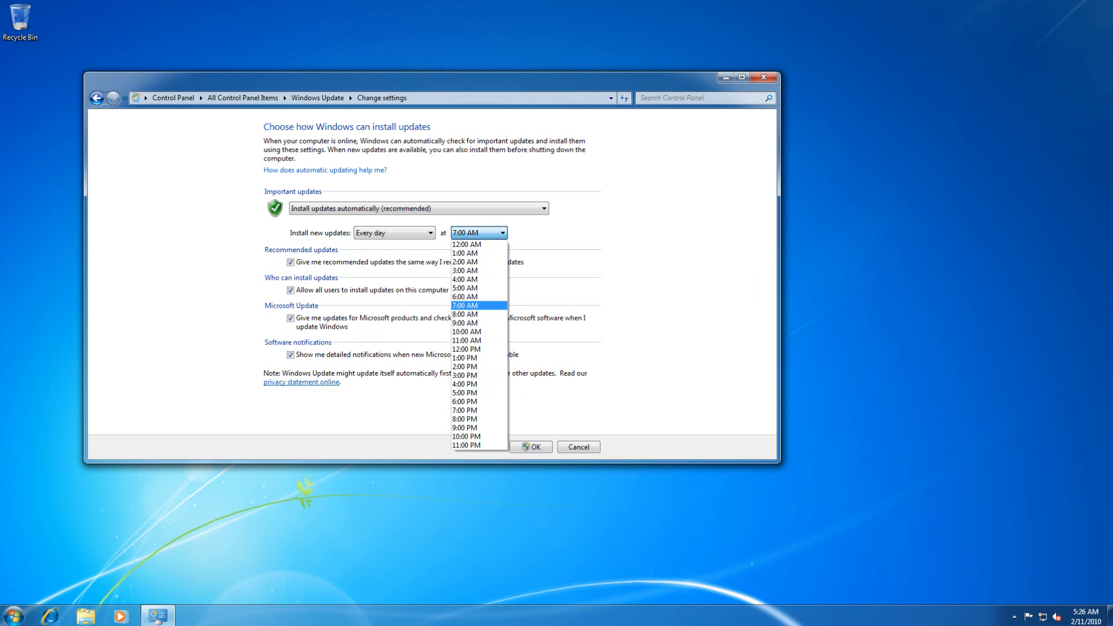
pyautogui.click(464, 314)
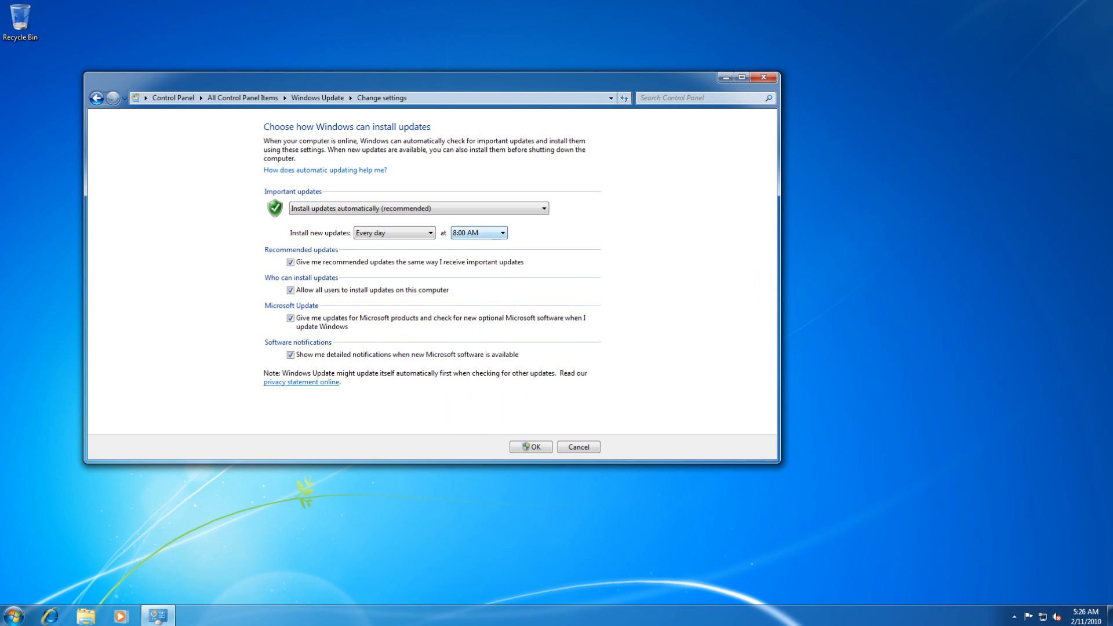
pyautogui.click(501, 232)
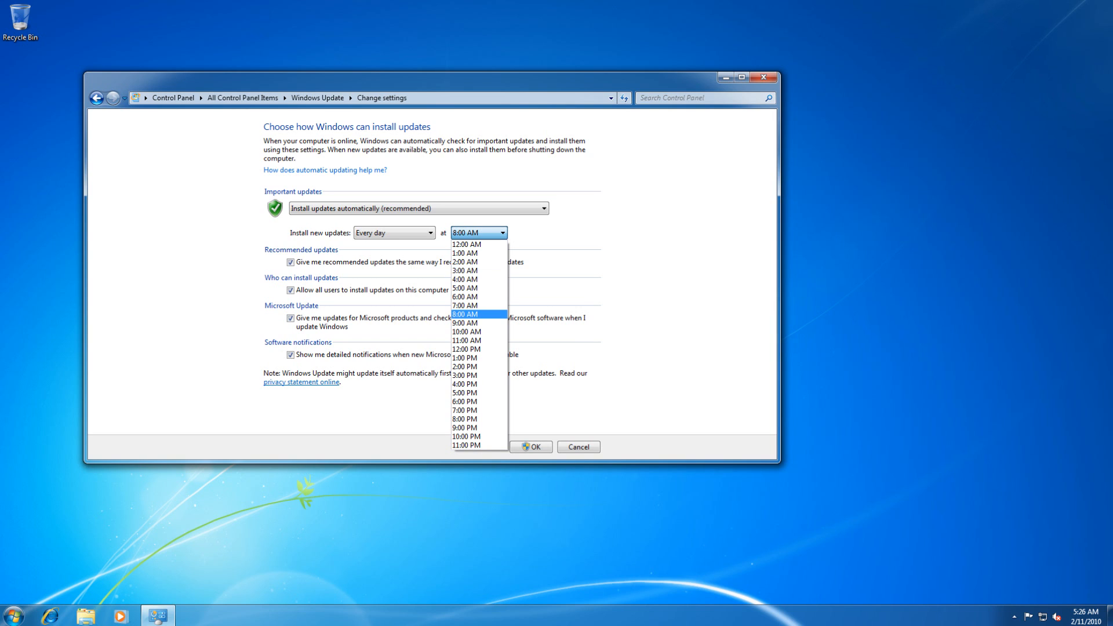
pyautogui.click(464, 314)
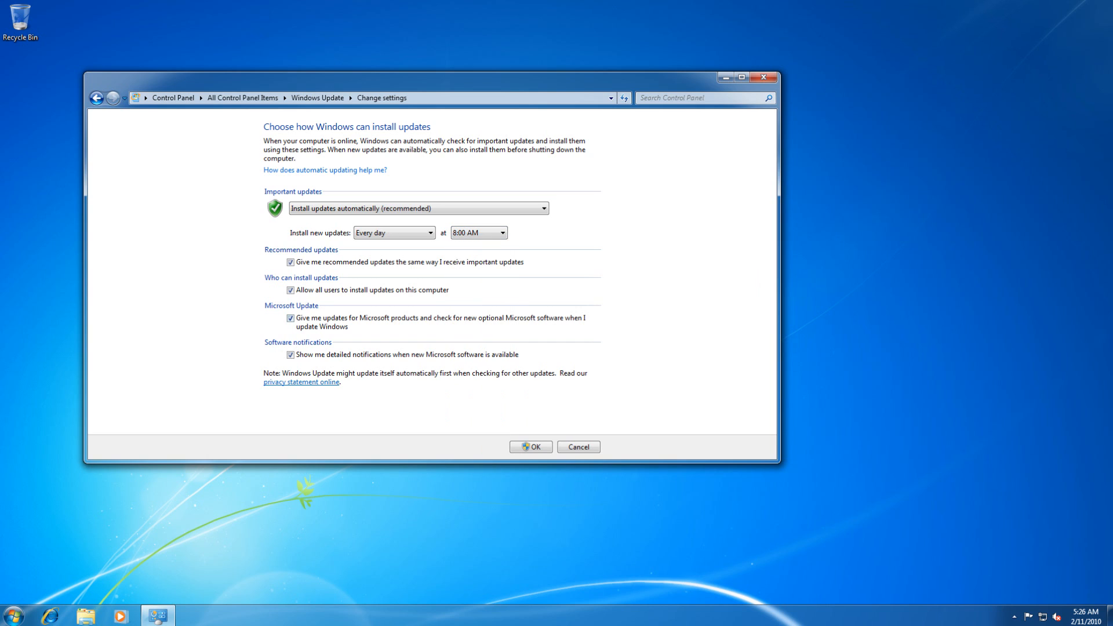
pyautogui.click(501, 232)
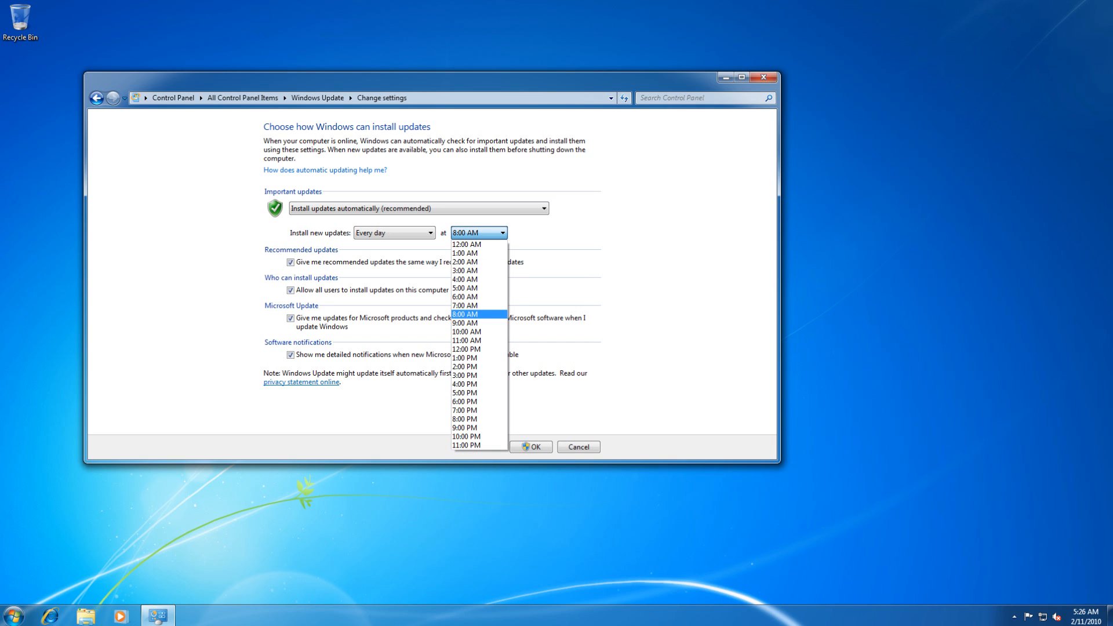
pyautogui.click(466, 314)
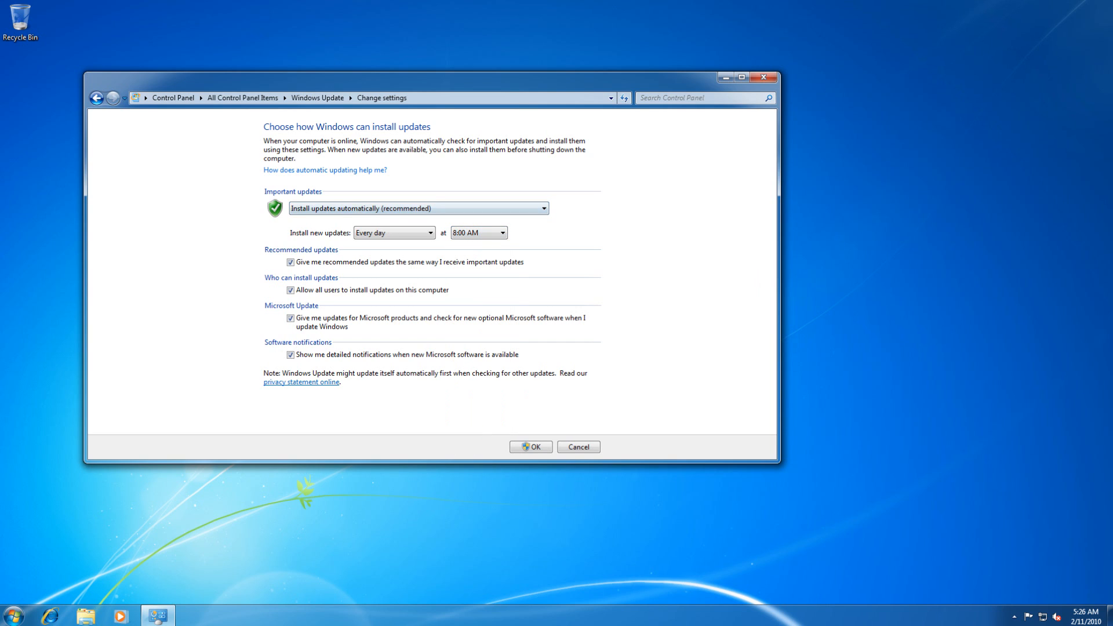
pyautogui.moveTo(530, 447)
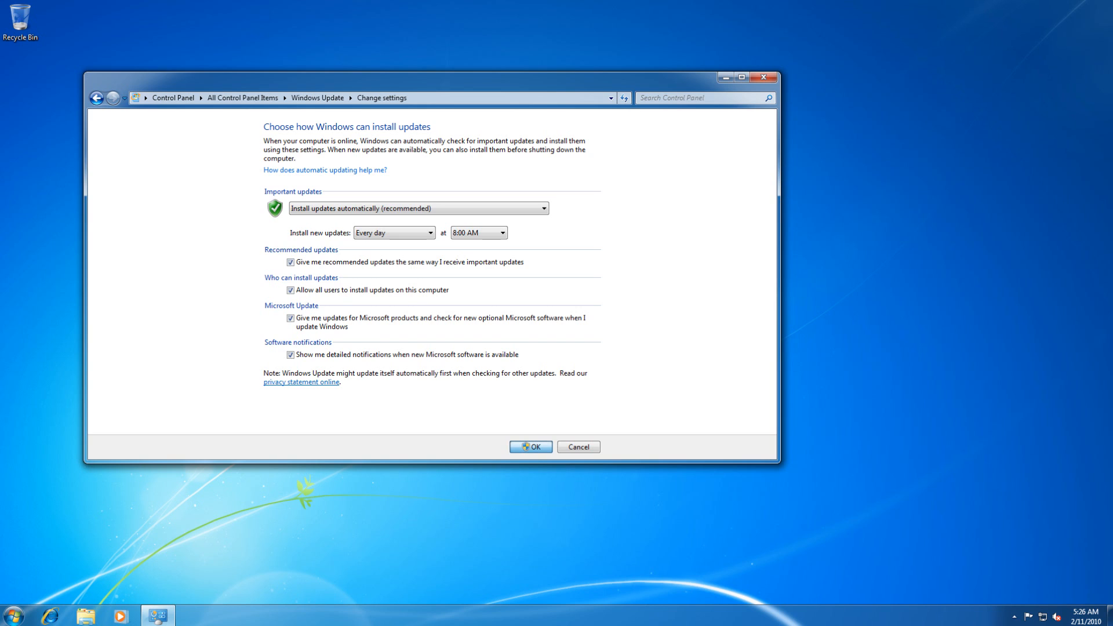
pyautogui.click(530, 447)
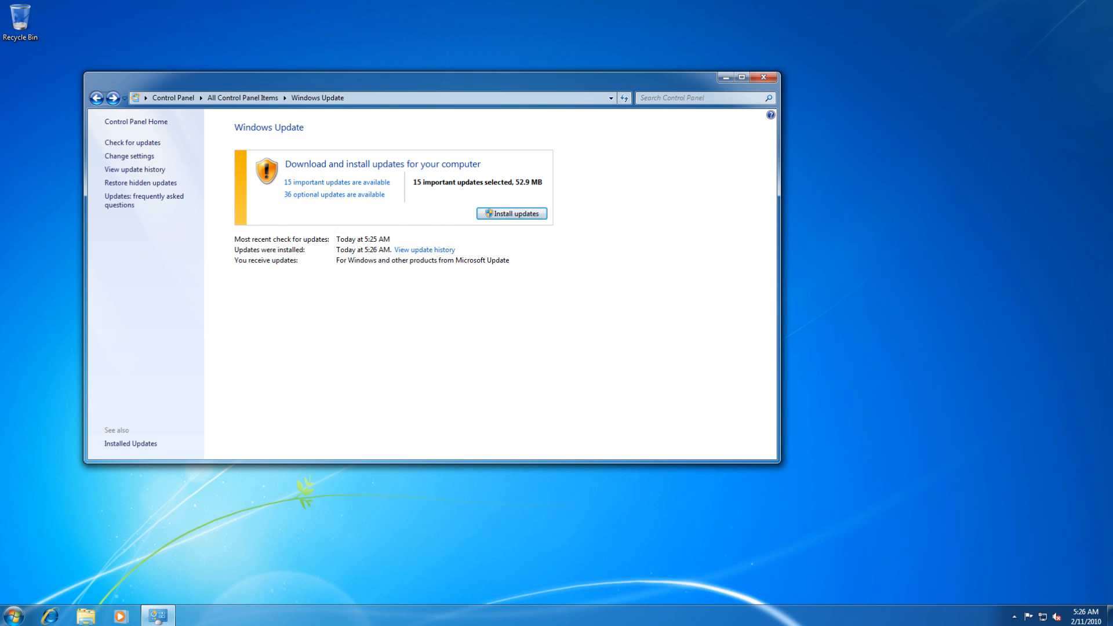
# View the list of 15 important updates now available (52.9 MB).
pyautogui.click(337, 182)
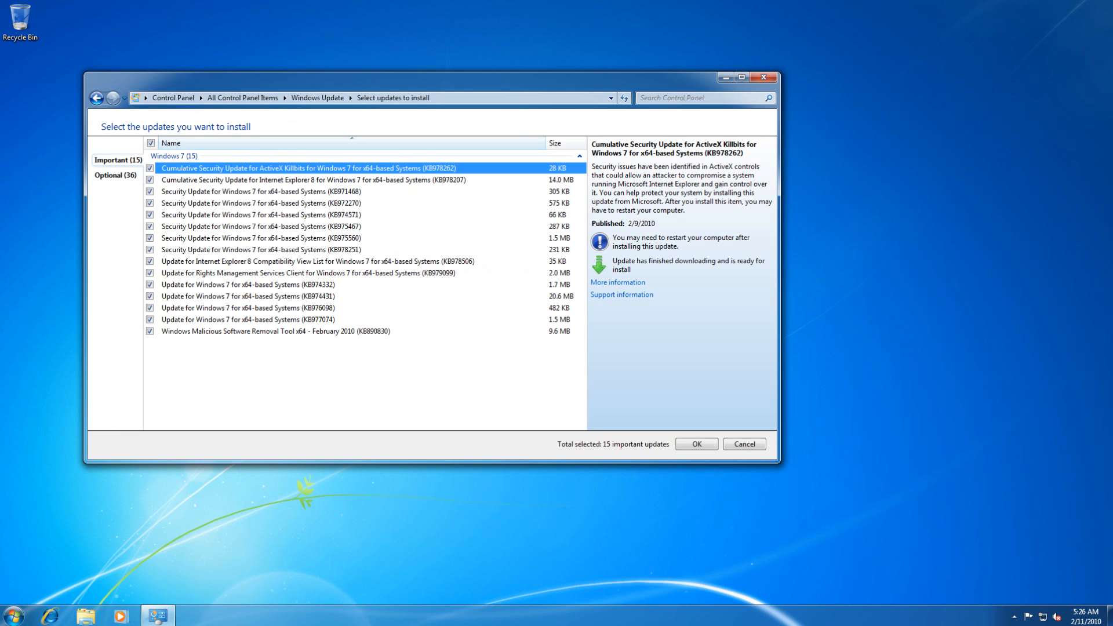